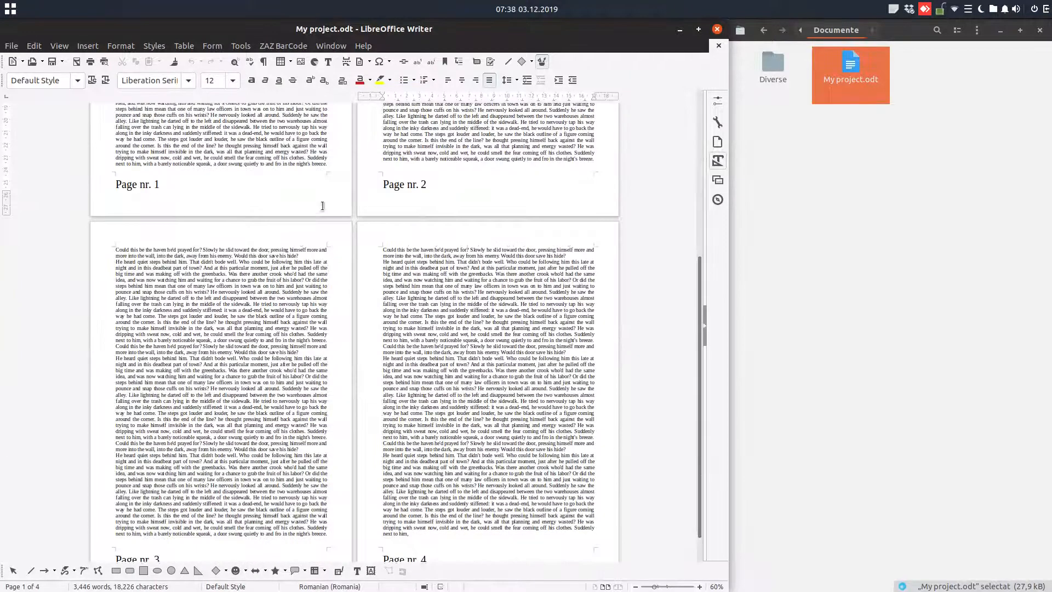
- Dismiss the extension updates notice and reach the Export As choices in the File menu
scroll("up", 3)
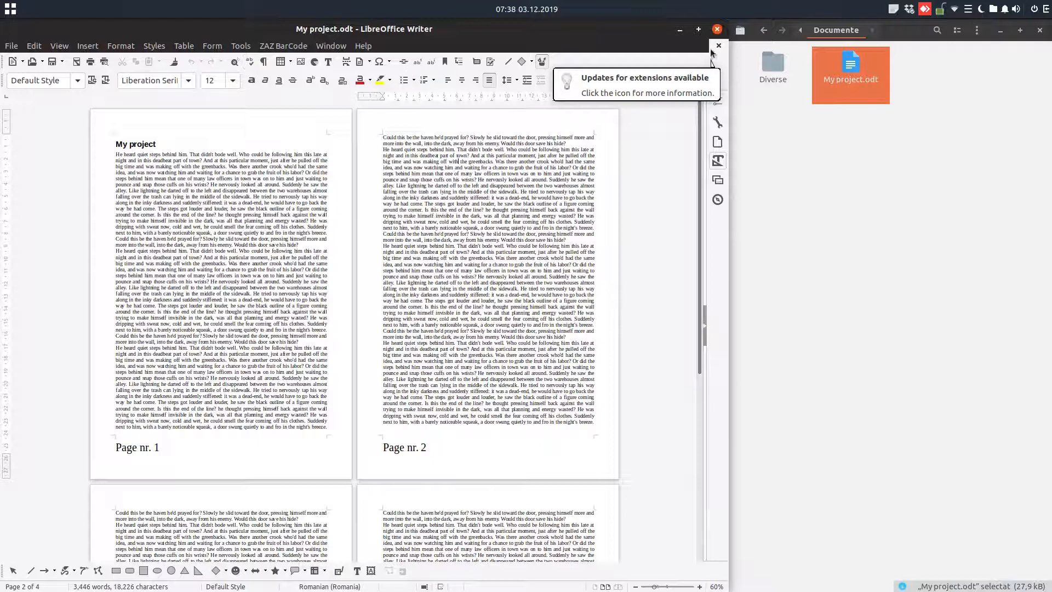
left_click(11, 46)
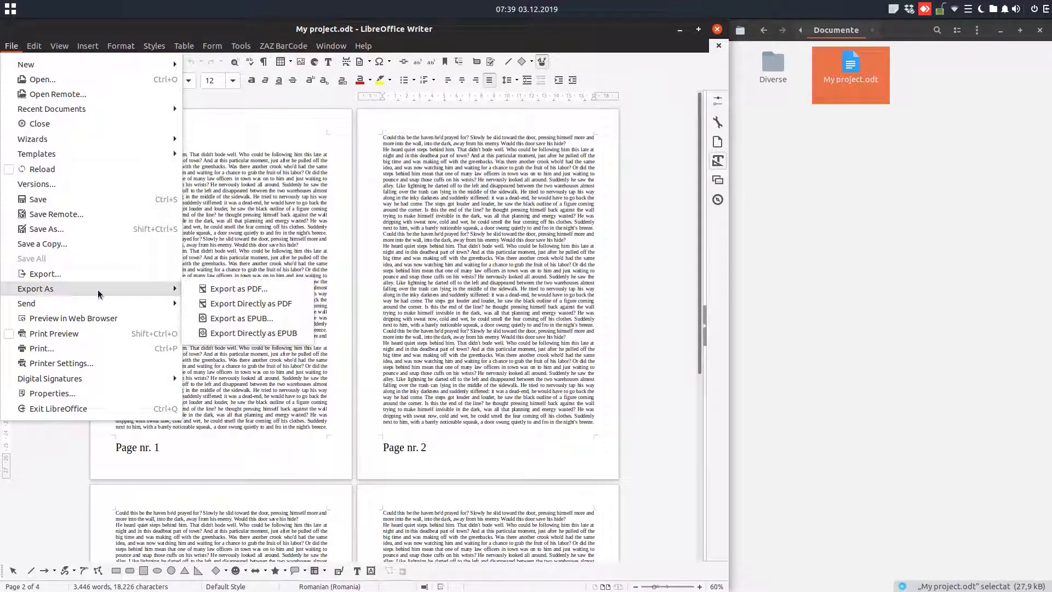
- In PDF Options > Initial View, set Magnification to Fit width instead of the 300 zoom factor
left_click(237, 289)
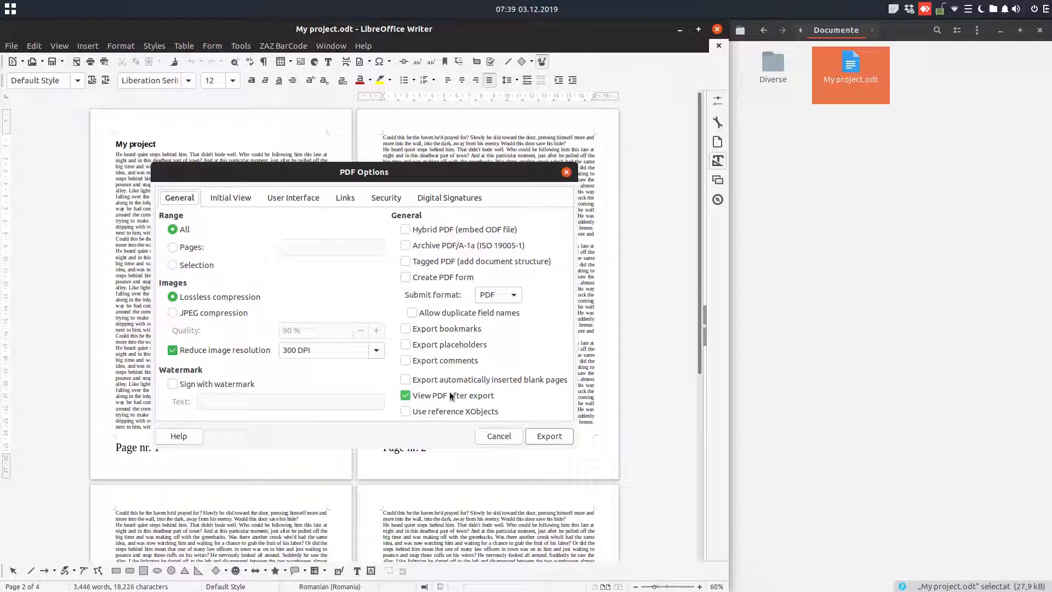
left_click(230, 197)
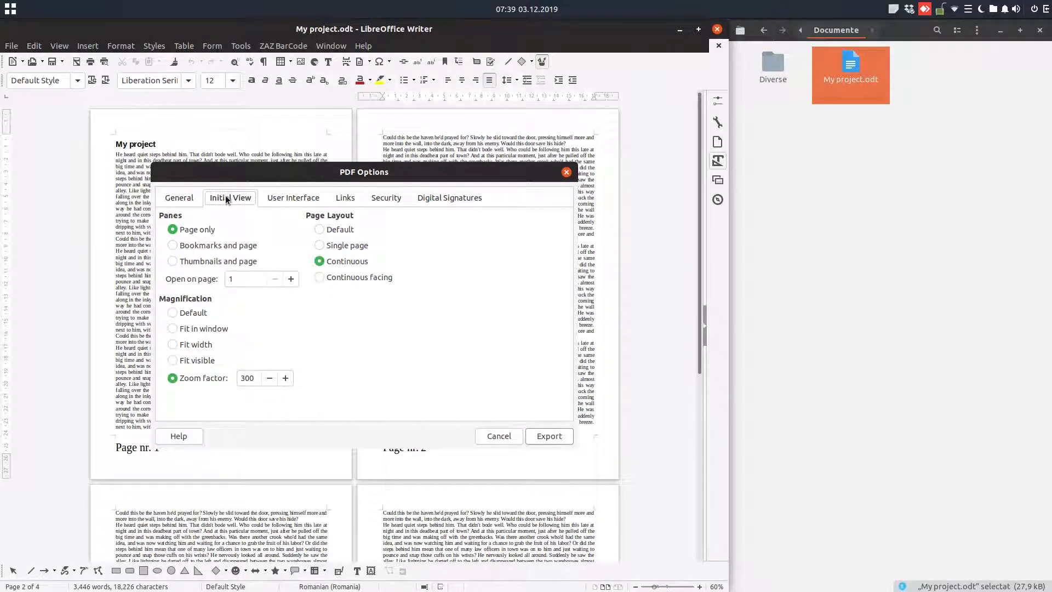
mouse_move(475, 267)
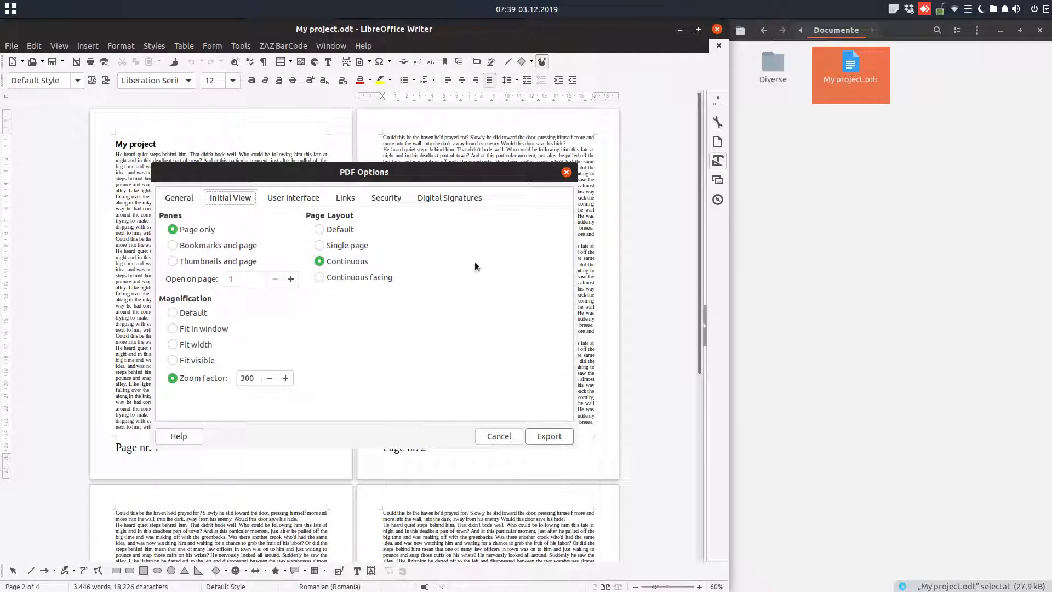
mouse_move(529, 331)
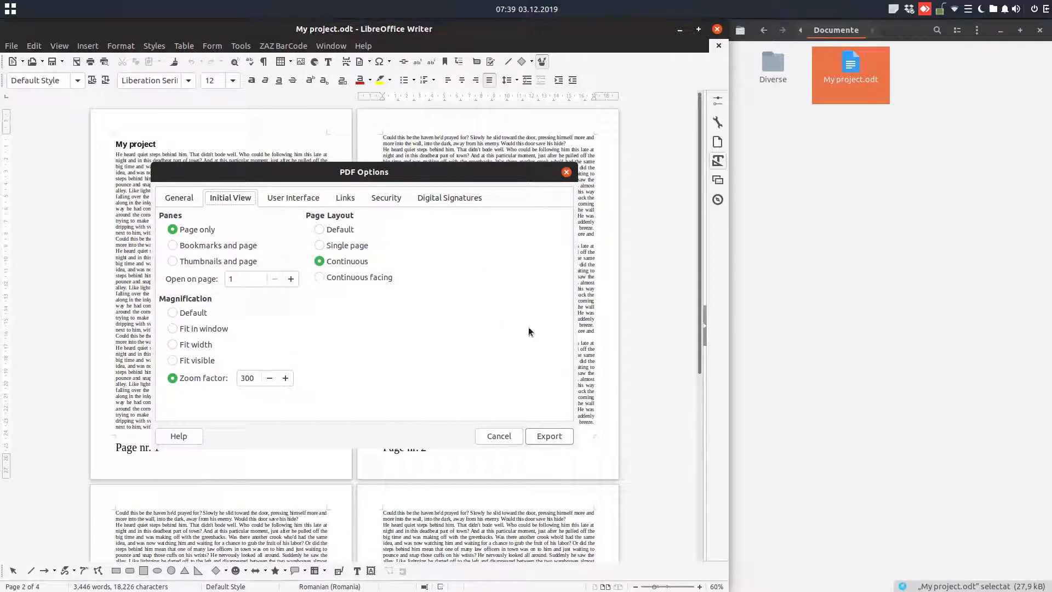
mouse_move(212, 310)
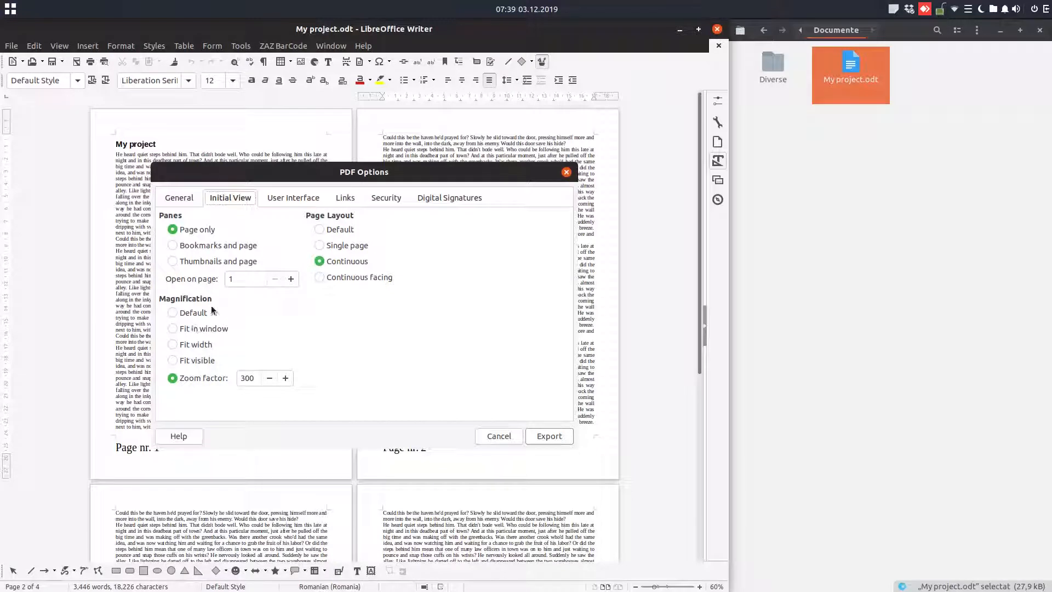
left_click(173, 344)
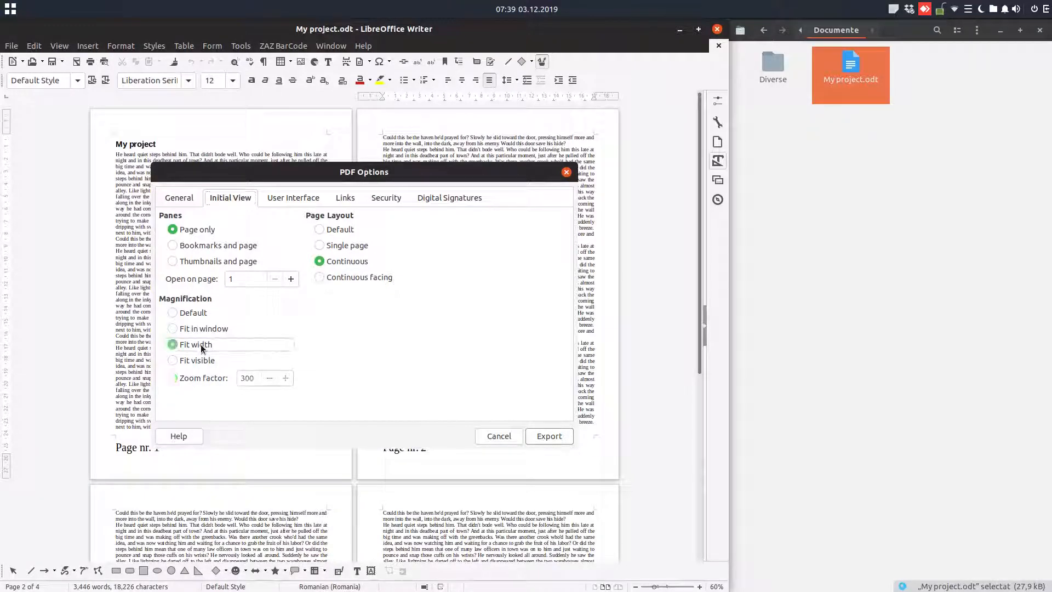
left_click(173, 378)
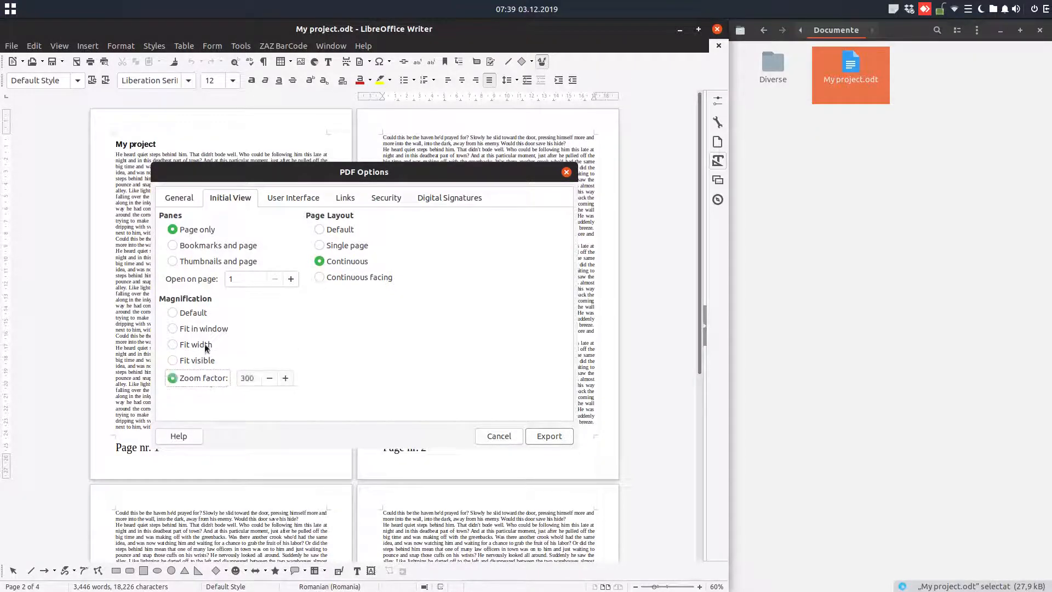
left_click(172, 344)
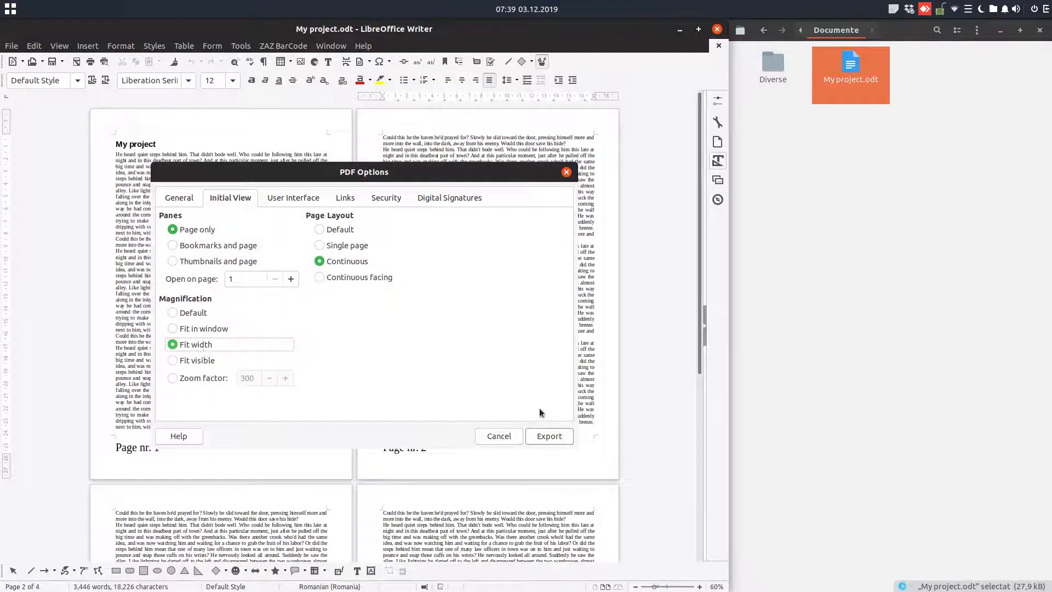
- Export the document as 1.pdf into Documente
left_click(548, 435)
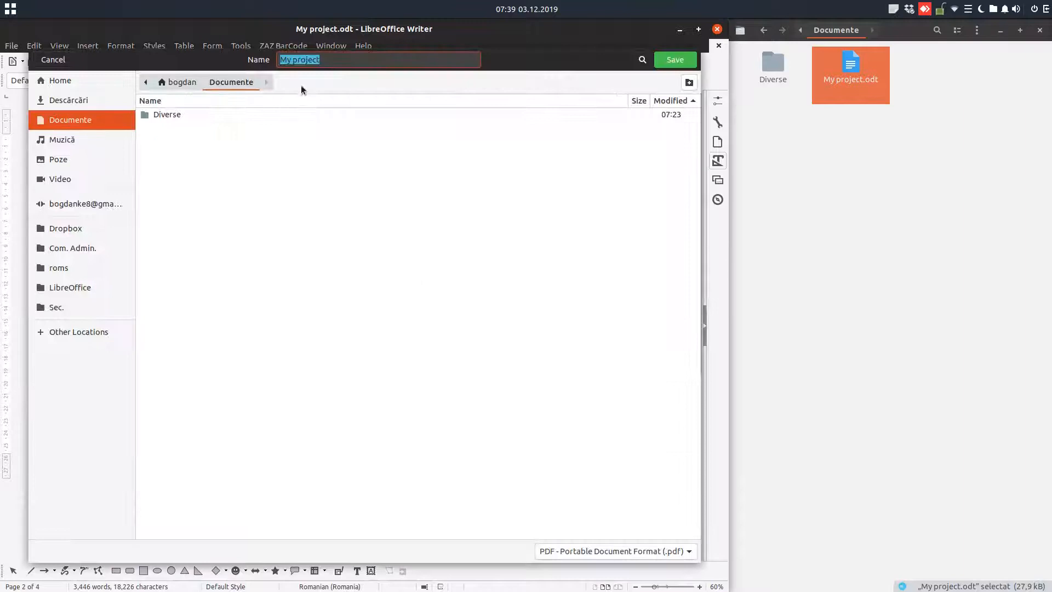
type("1")
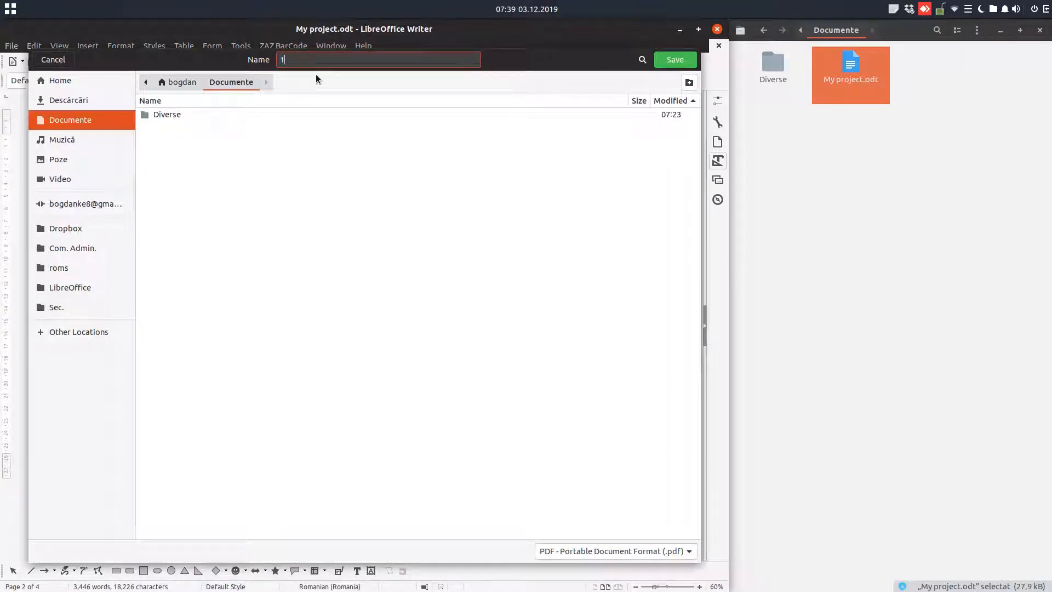
left_click(674, 59)
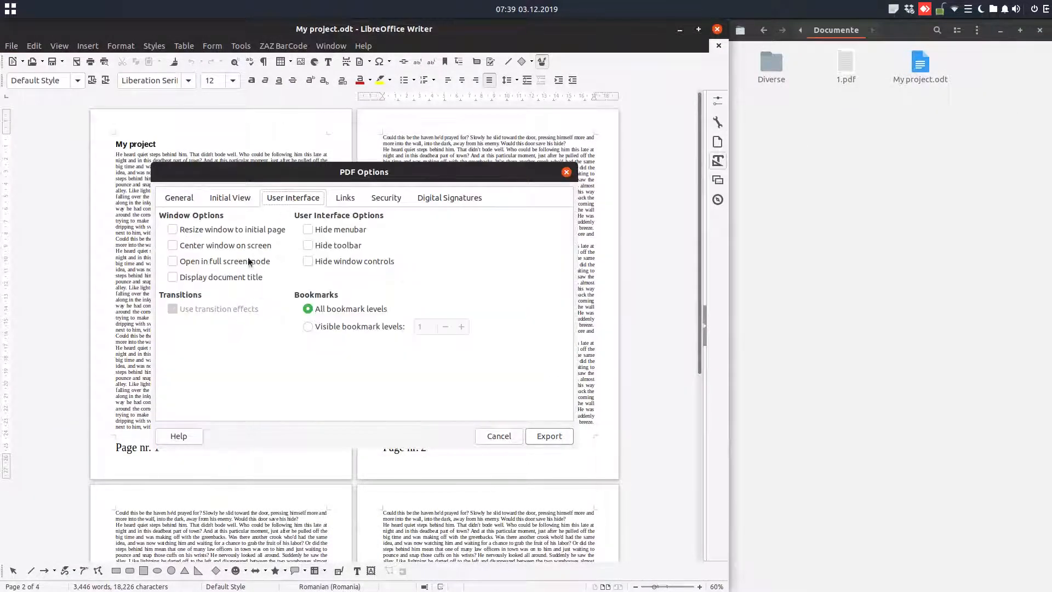
- Set the PDF initial view to Zoom factor 300 with the Default page layout
left_click(229, 198)
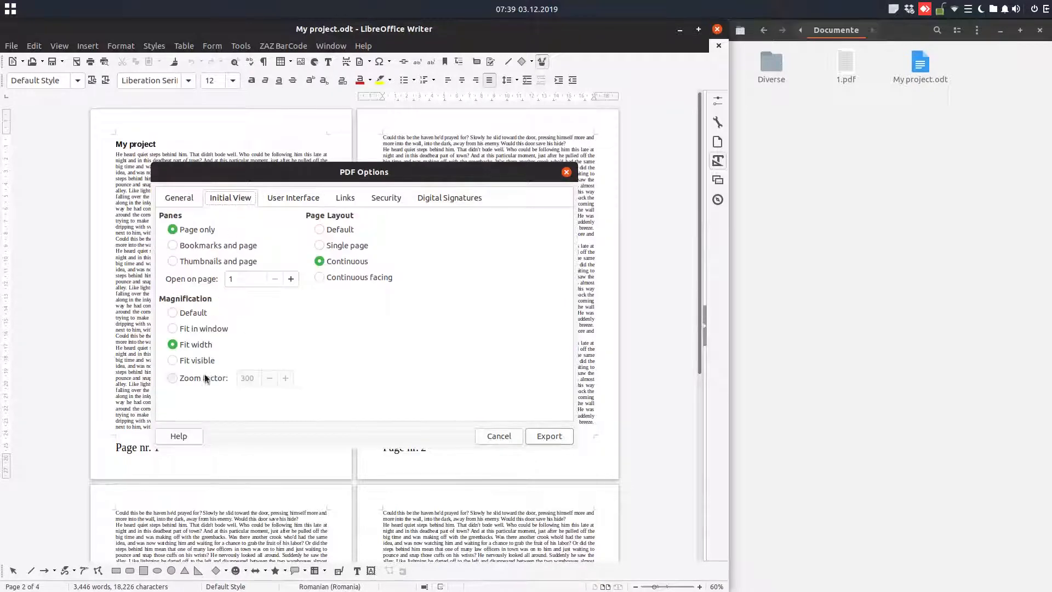
left_click(172, 378)
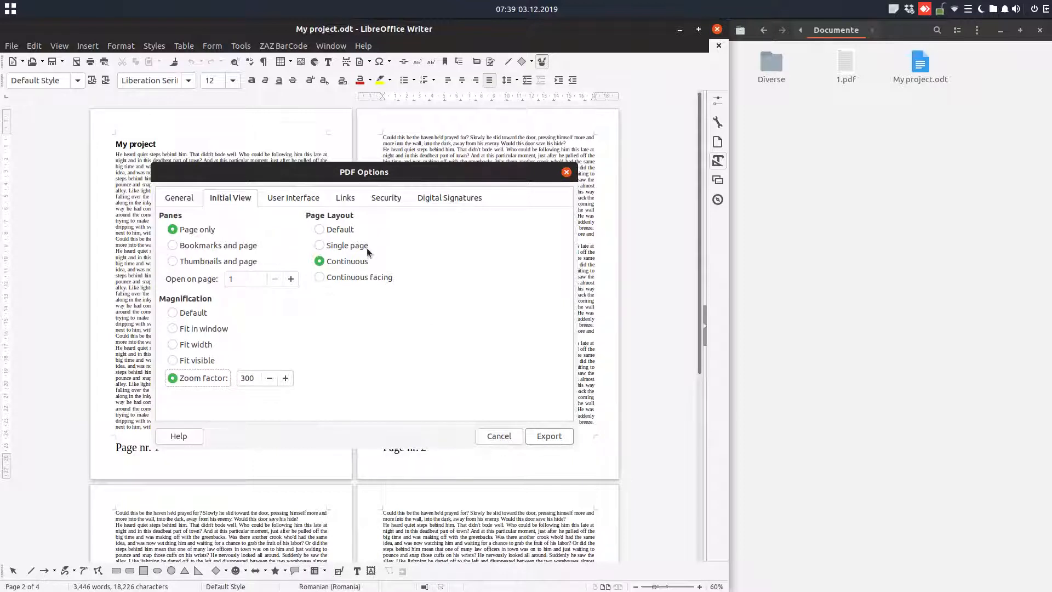
left_click(319, 228)
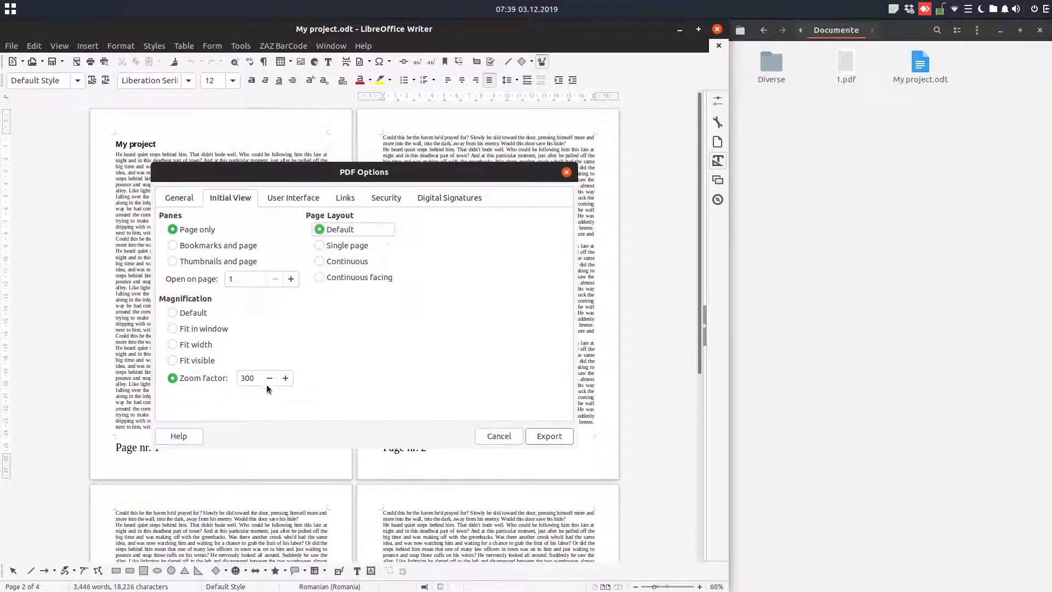
- Export the document as 300.pdf into Documente beside 1.pdf
left_click(548, 435)
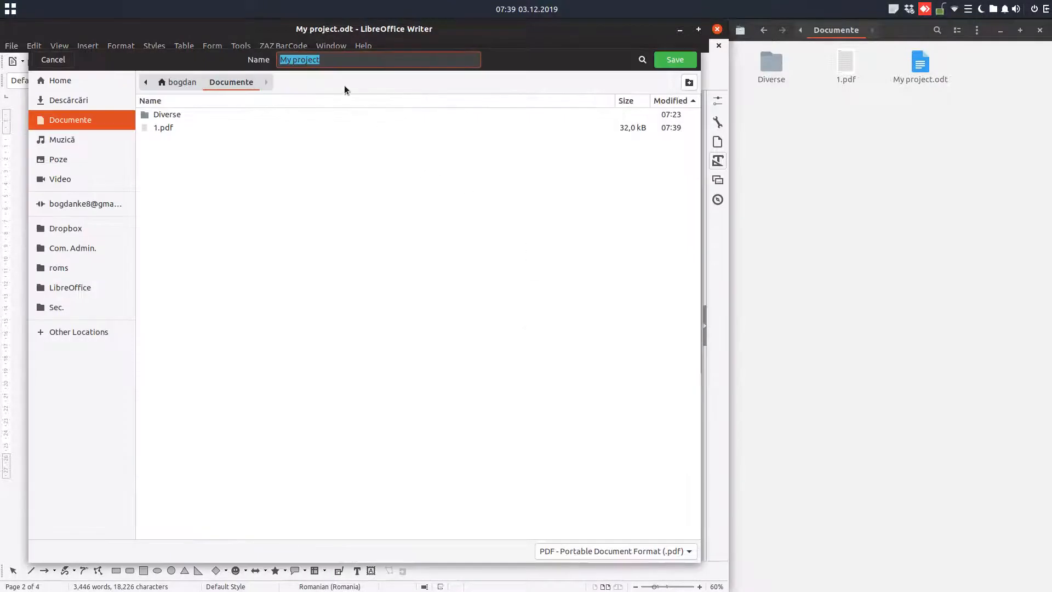
type("300")
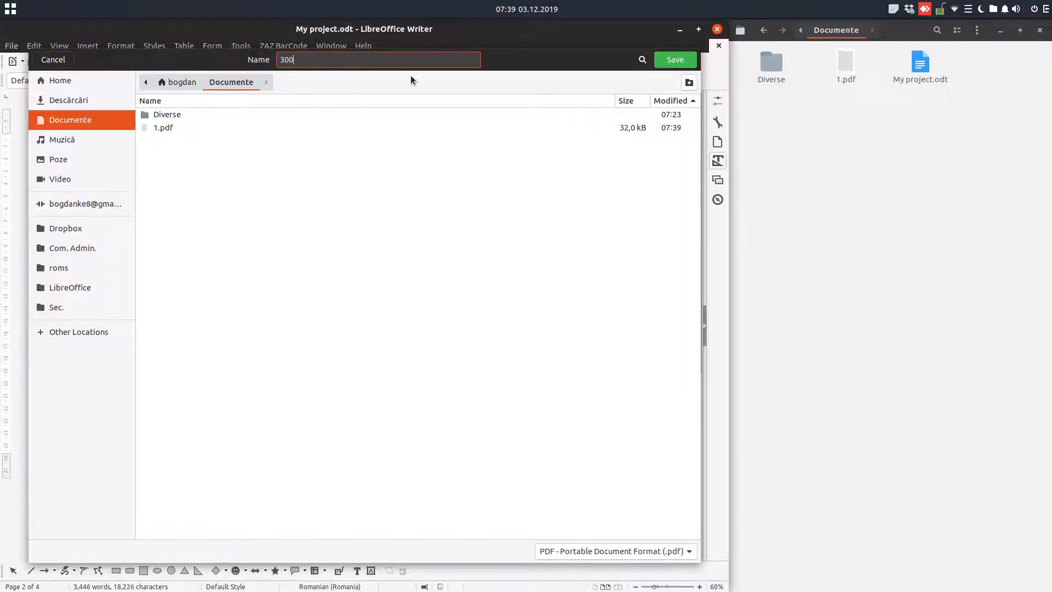
left_click(674, 59)
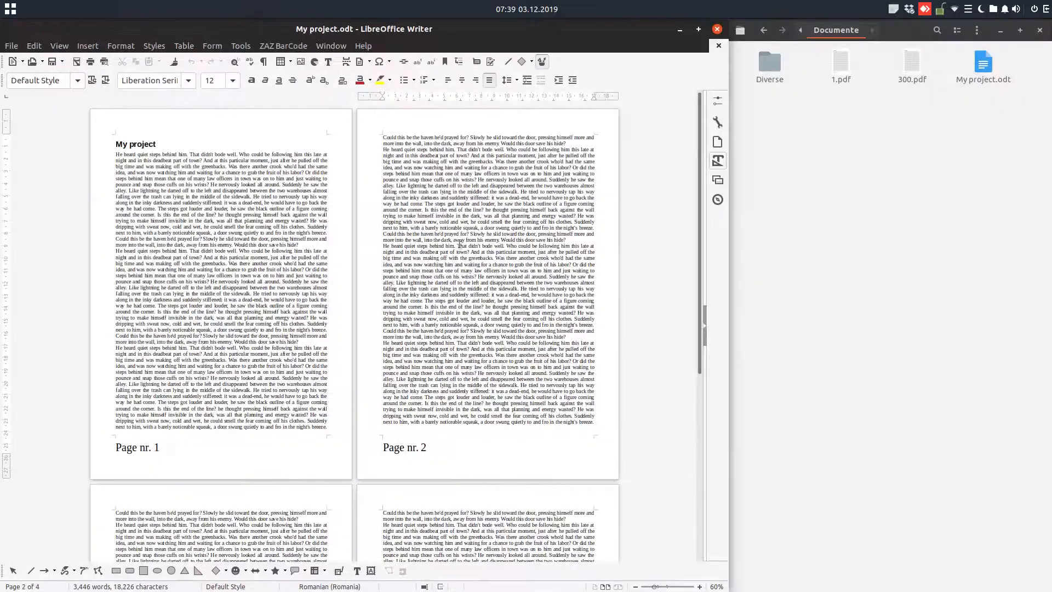
left_click(11, 46)
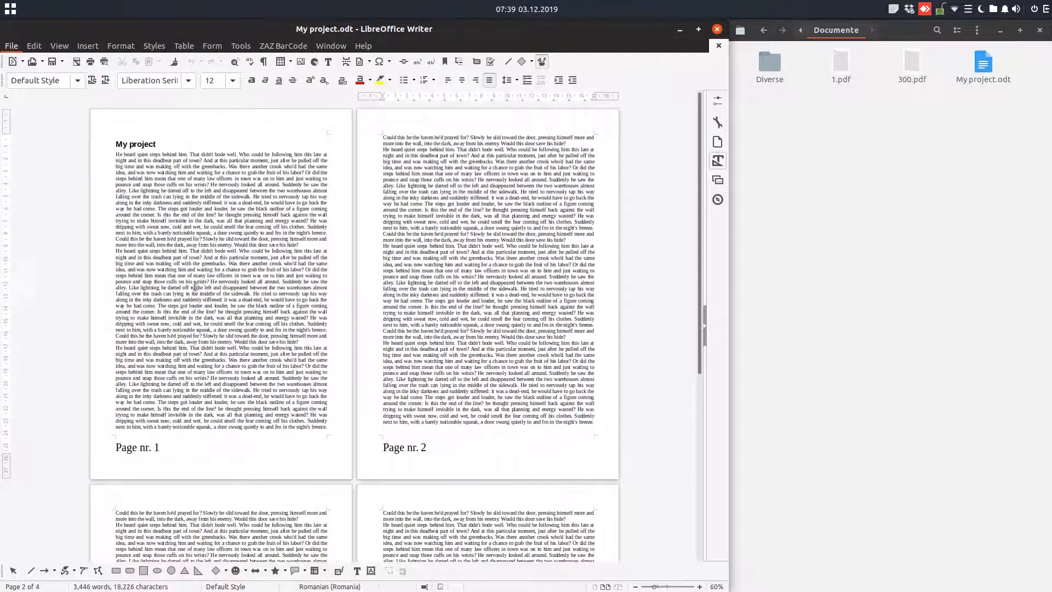
- Tick Resize window to initial page on User Interface and export as initial.pdf
left_click(292, 197)
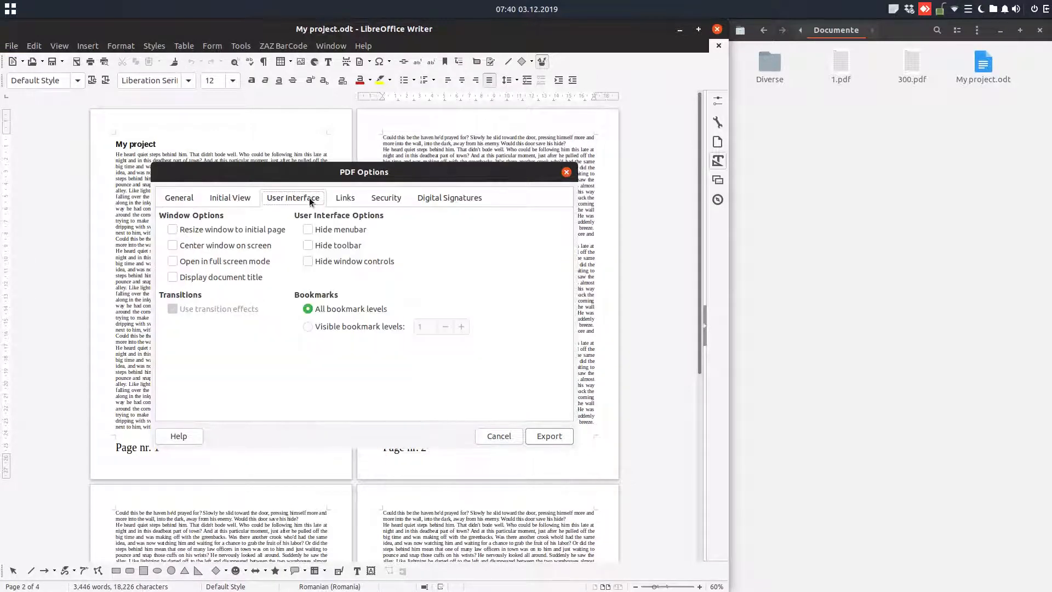
mouse_move(224, 231)
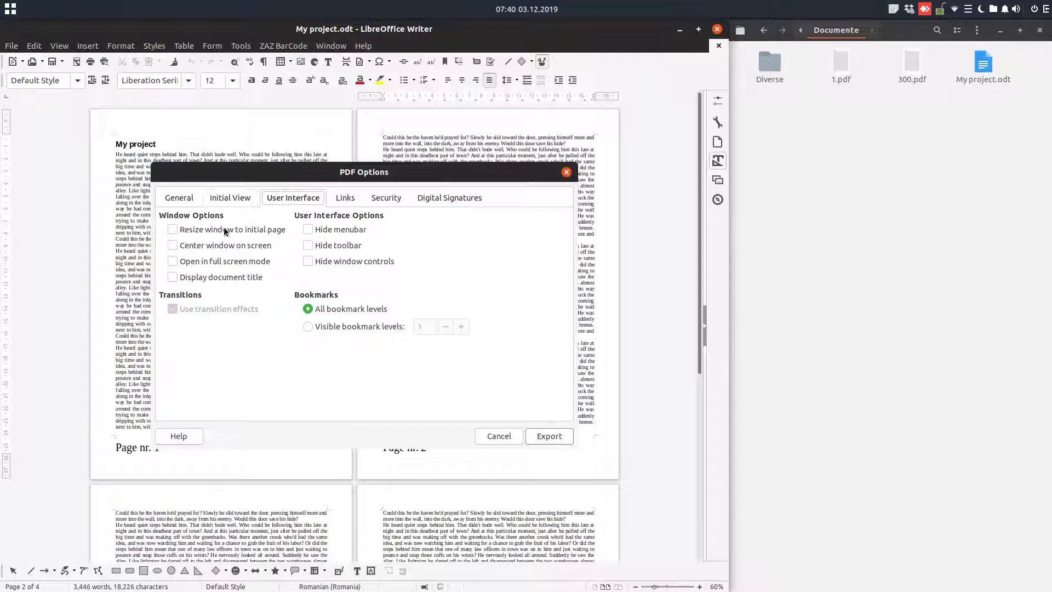
left_click(172, 229)
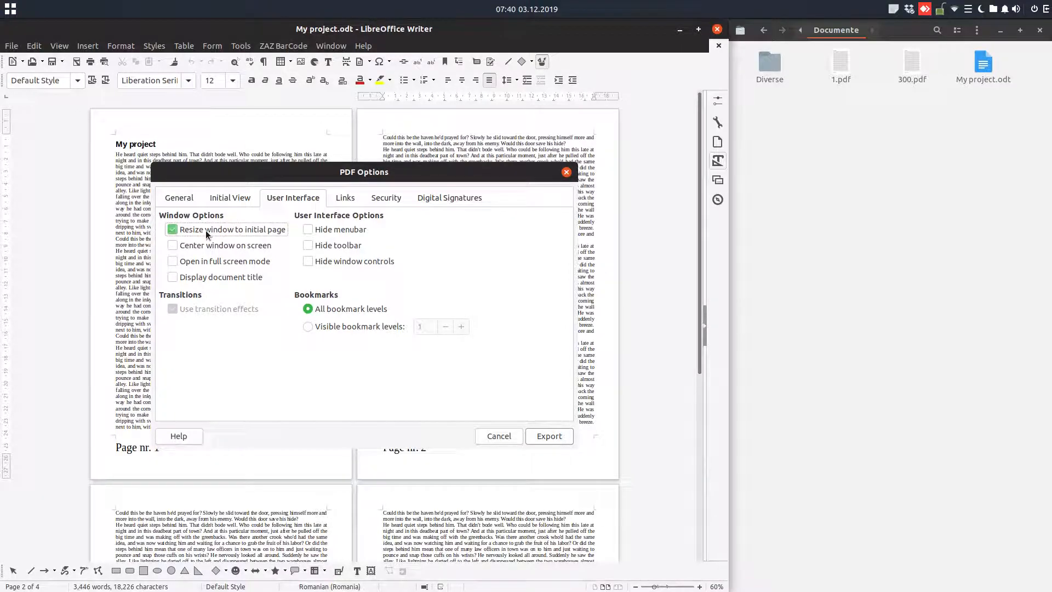
left_click(548, 436)
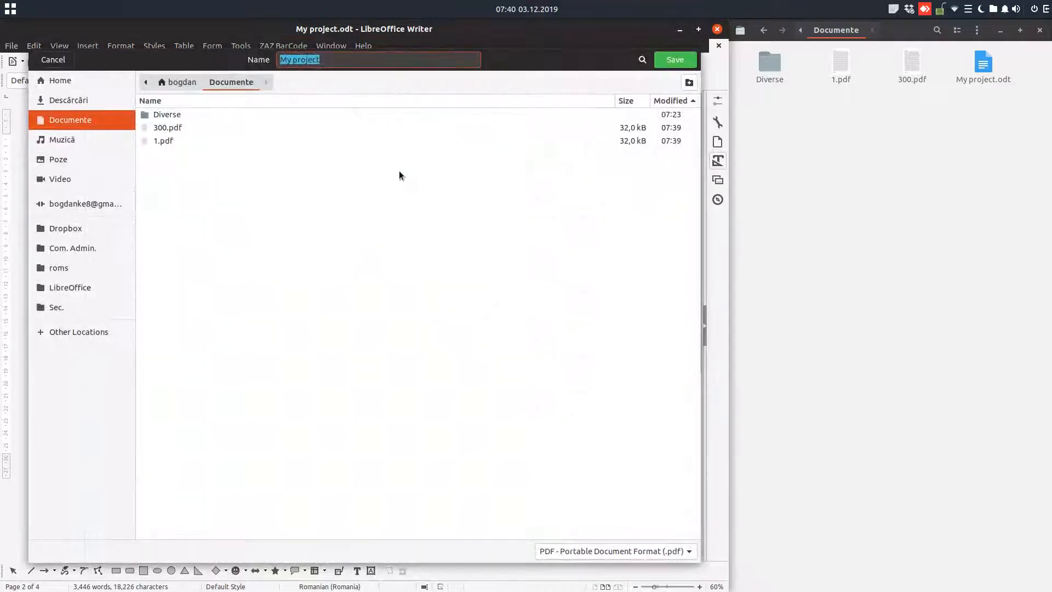
type("initial")
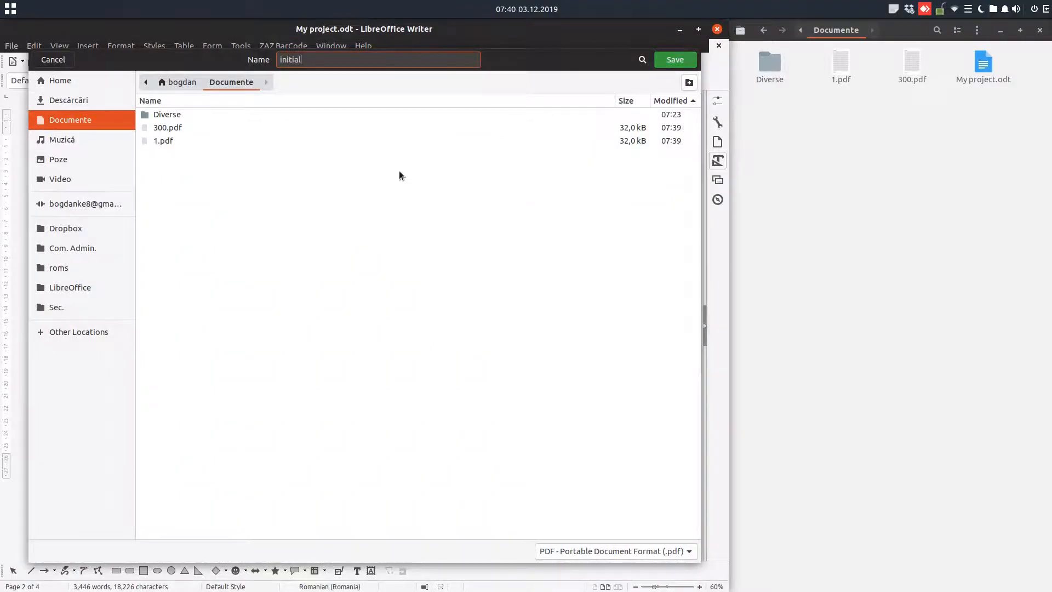
left_click(674, 59)
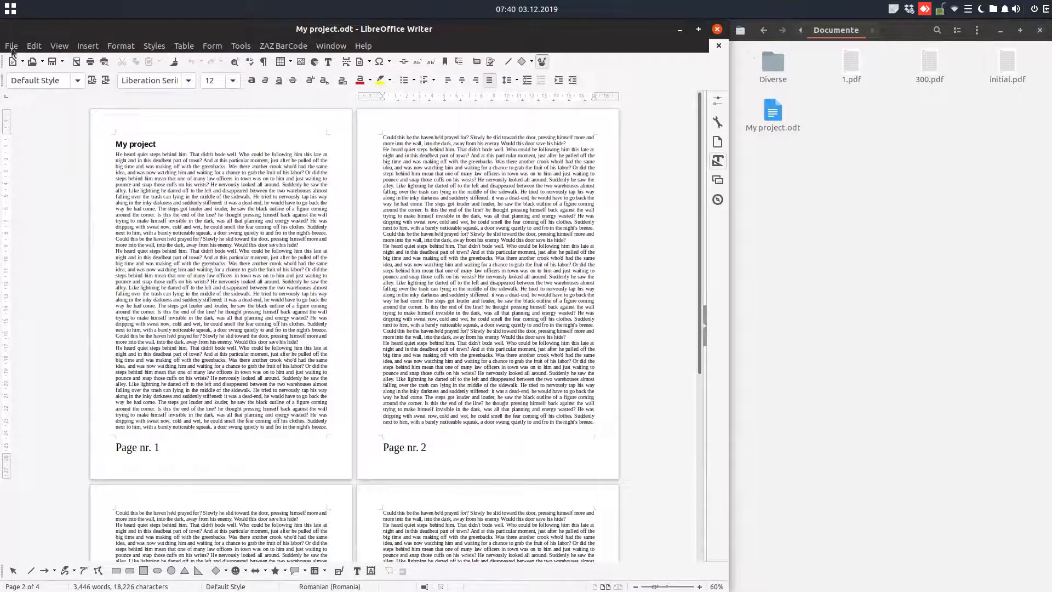
- Tick Center window on screen on User Interface and export My project as center.pdf
left_click(11, 46)
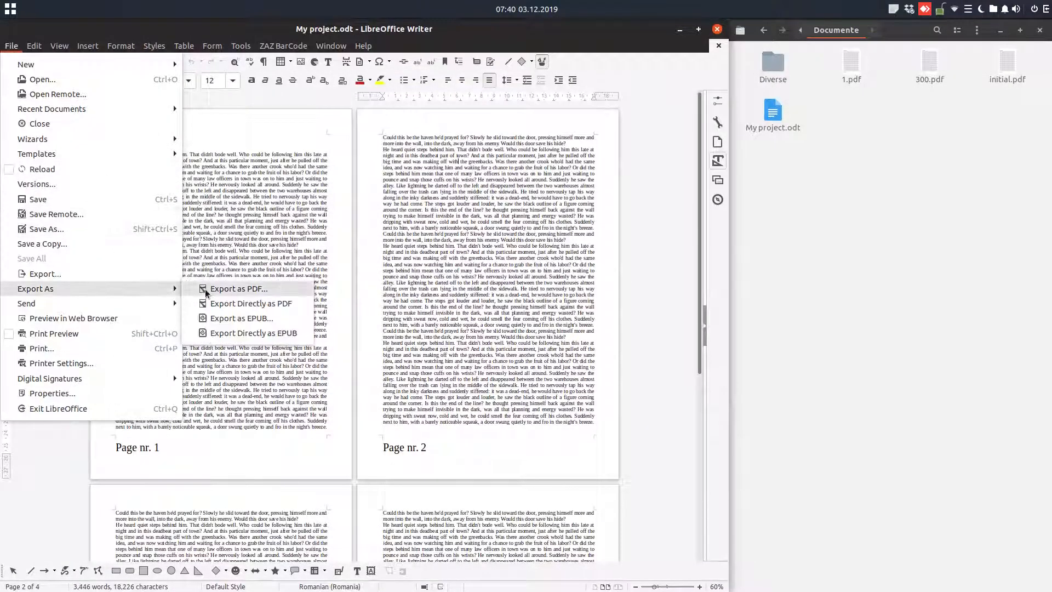
left_click(239, 288)
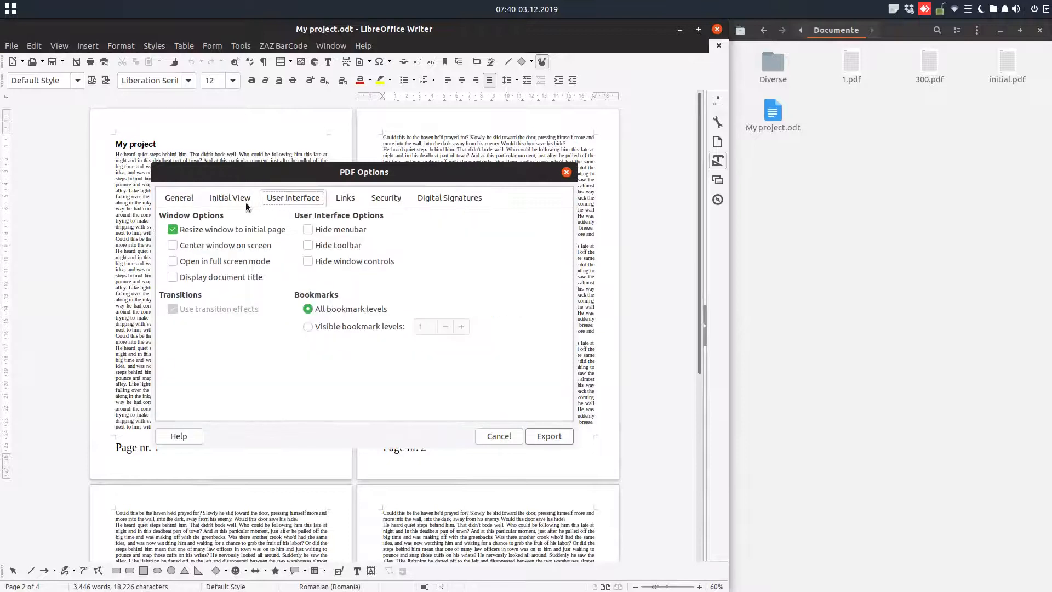
left_click(229, 197)
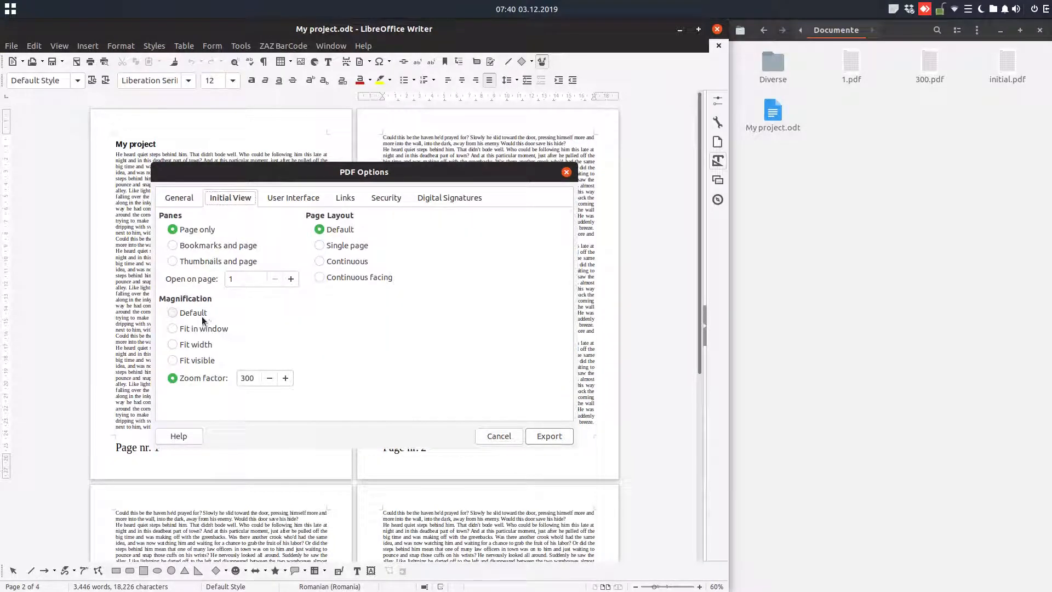
left_click(292, 197)
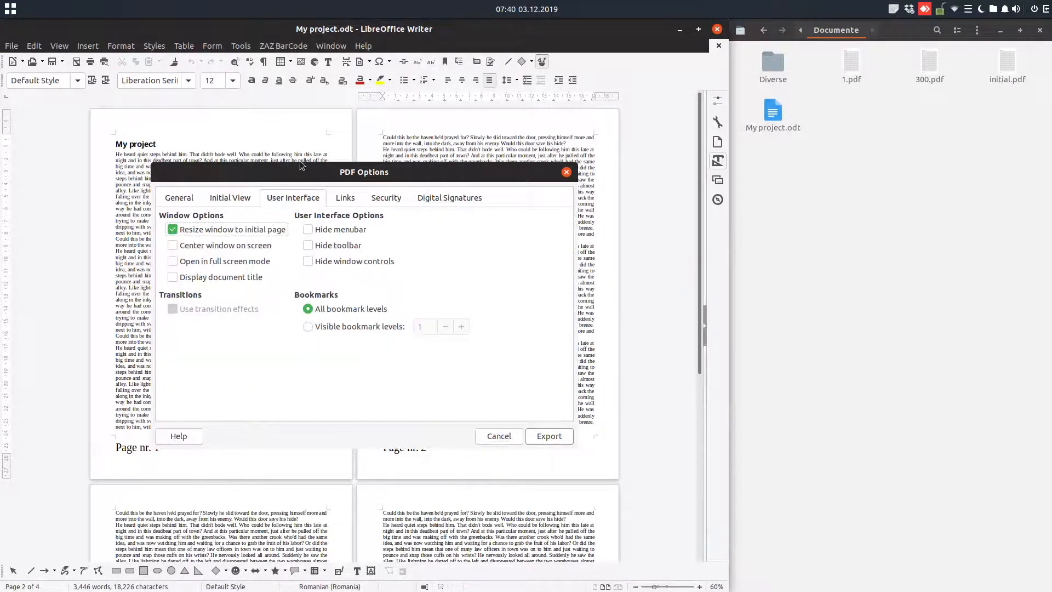
left_click(172, 245)
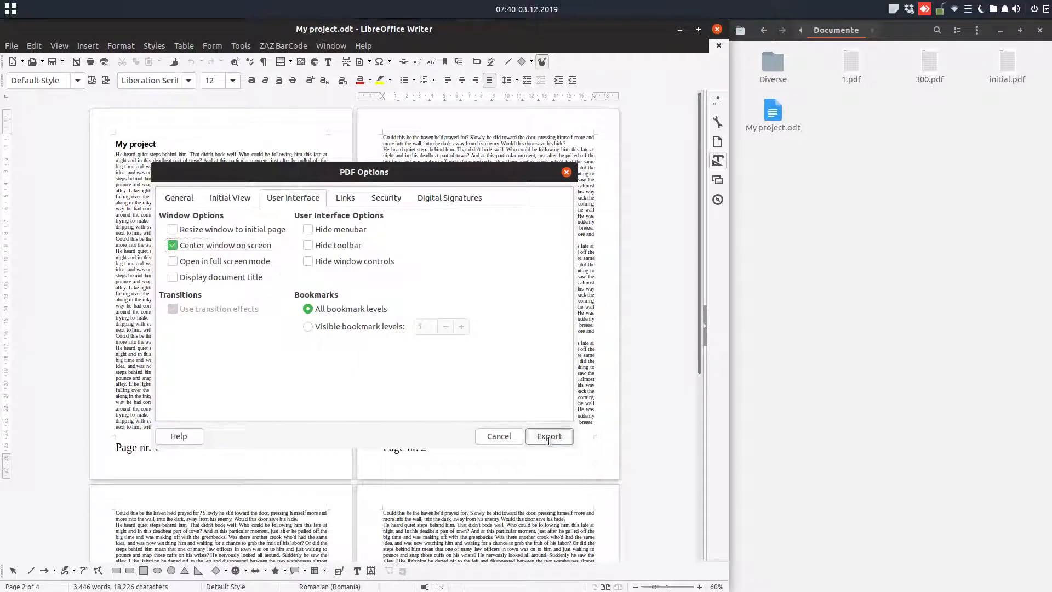
left_click(548, 435)
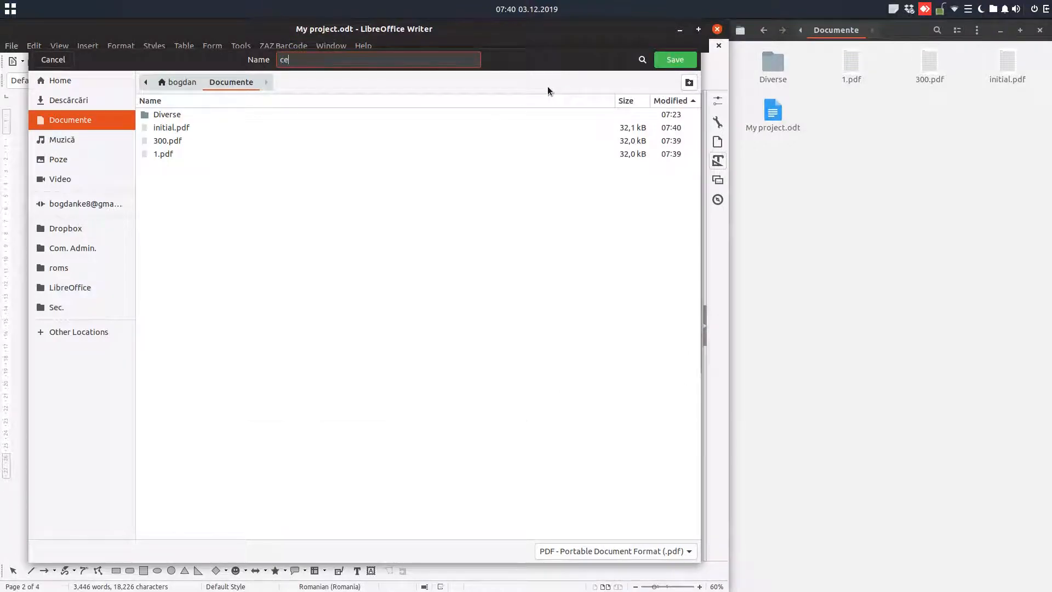
left_click(673, 59)
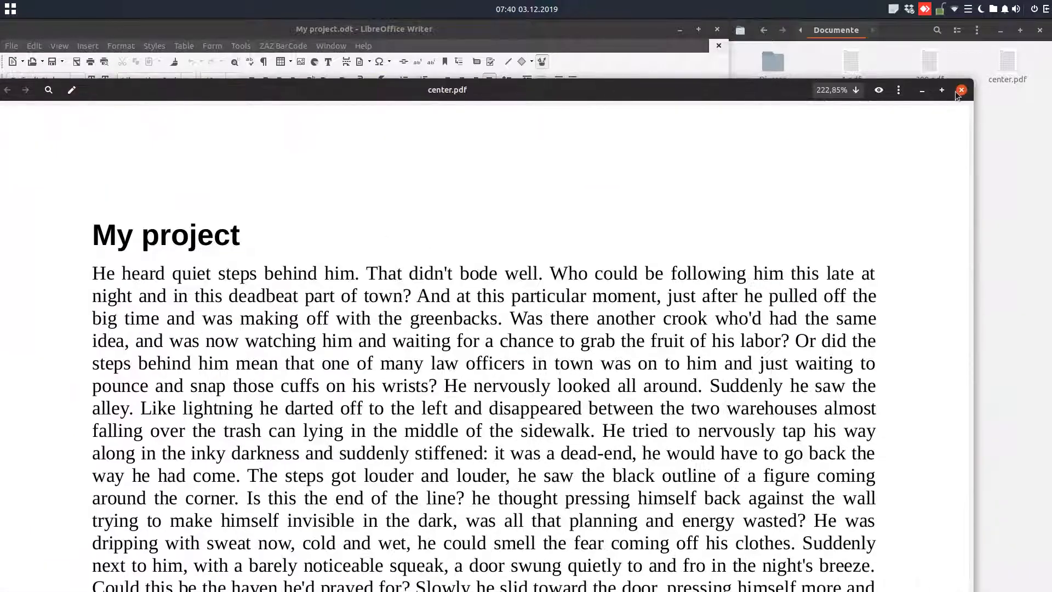
left_click(960, 89)
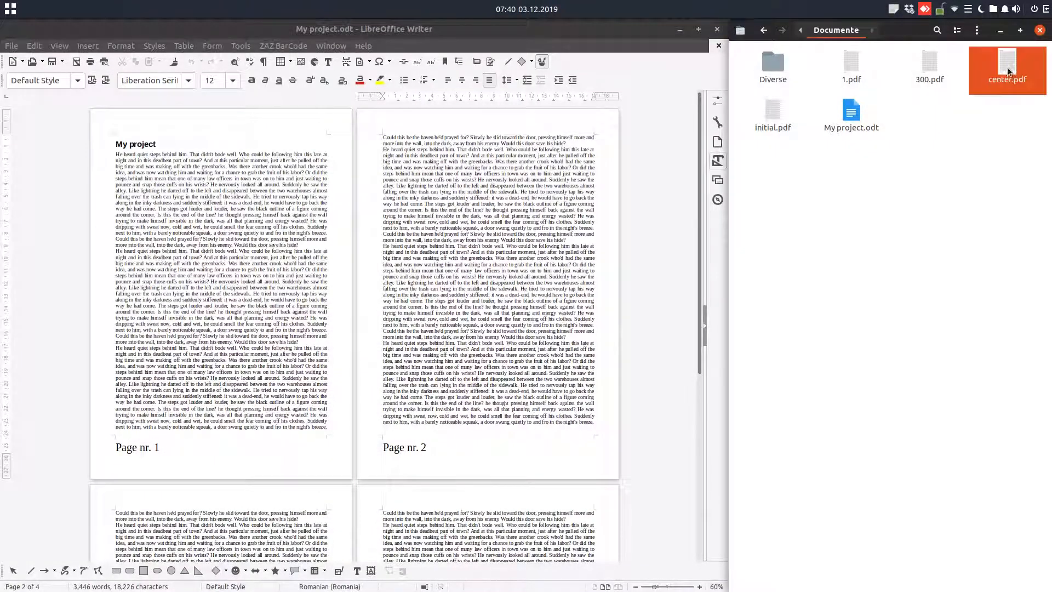
double_click(1005, 64)
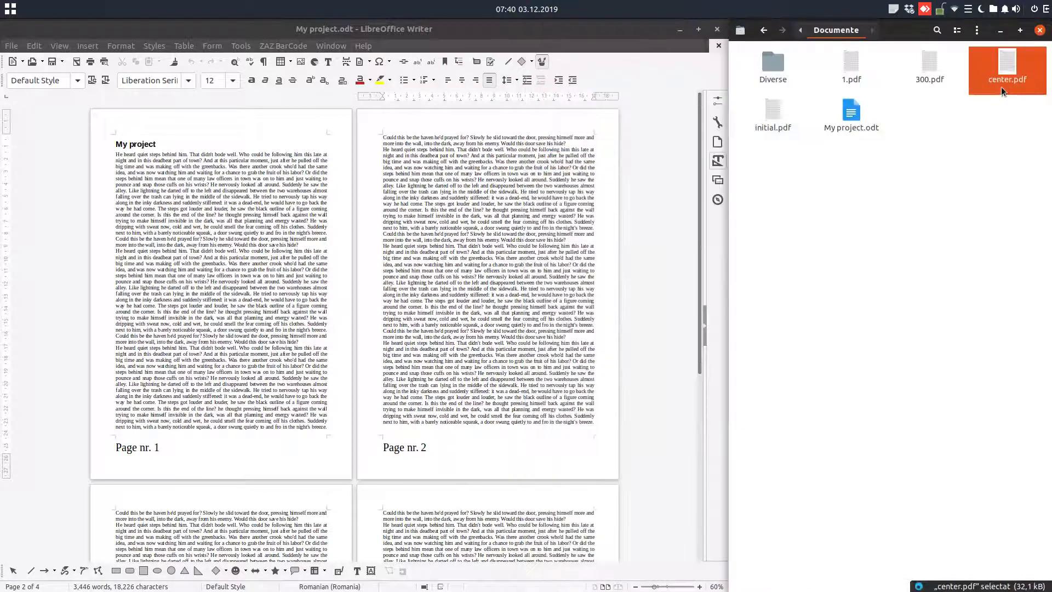
double_click(1006, 70)
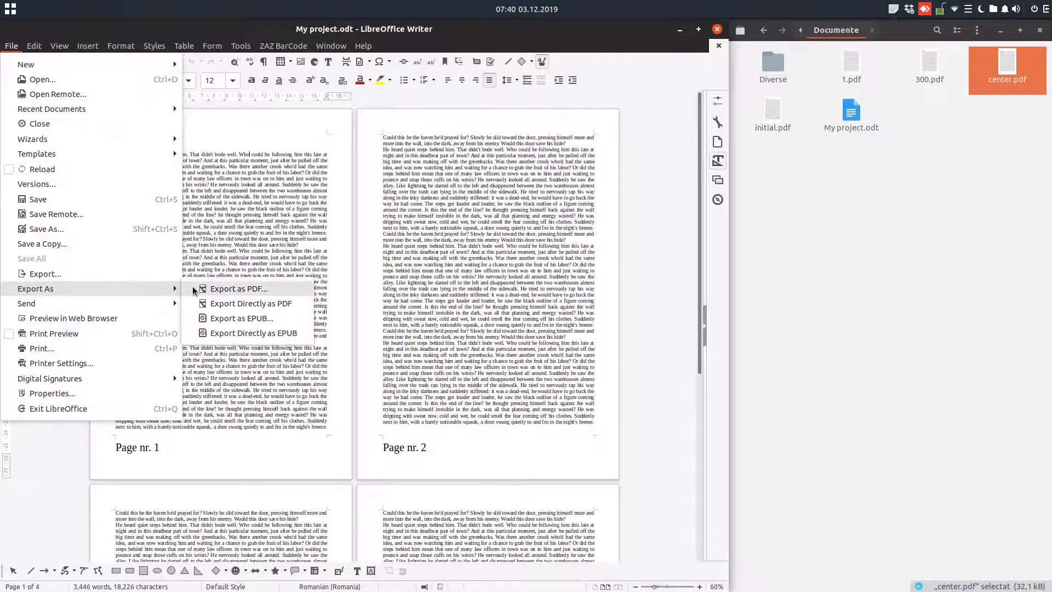
- Replace Center window on screen with Open in full screen mode, then cancel the save dialog
left_click(239, 288)
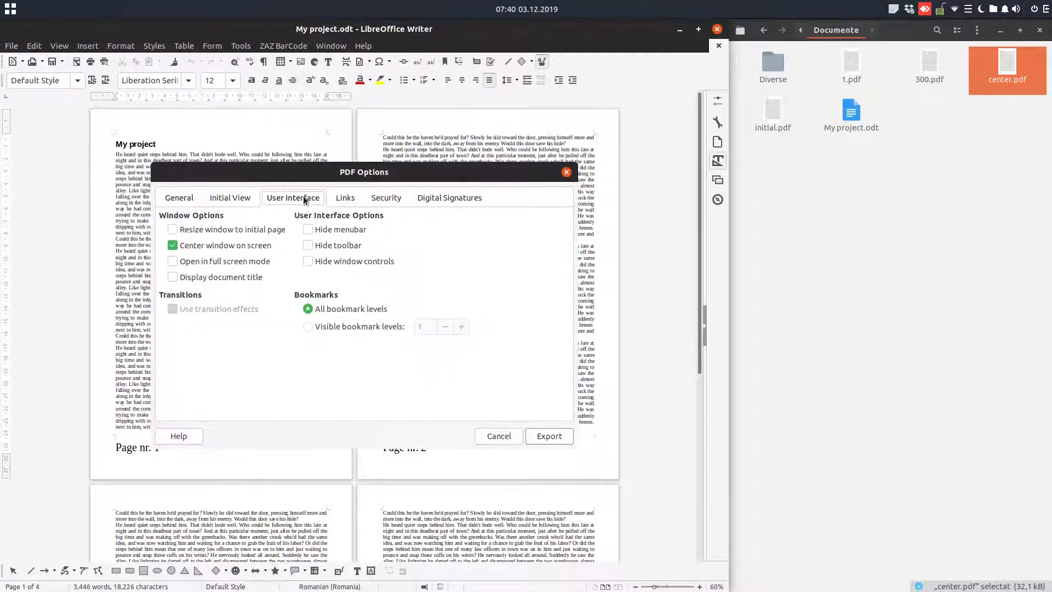
left_click(229, 197)
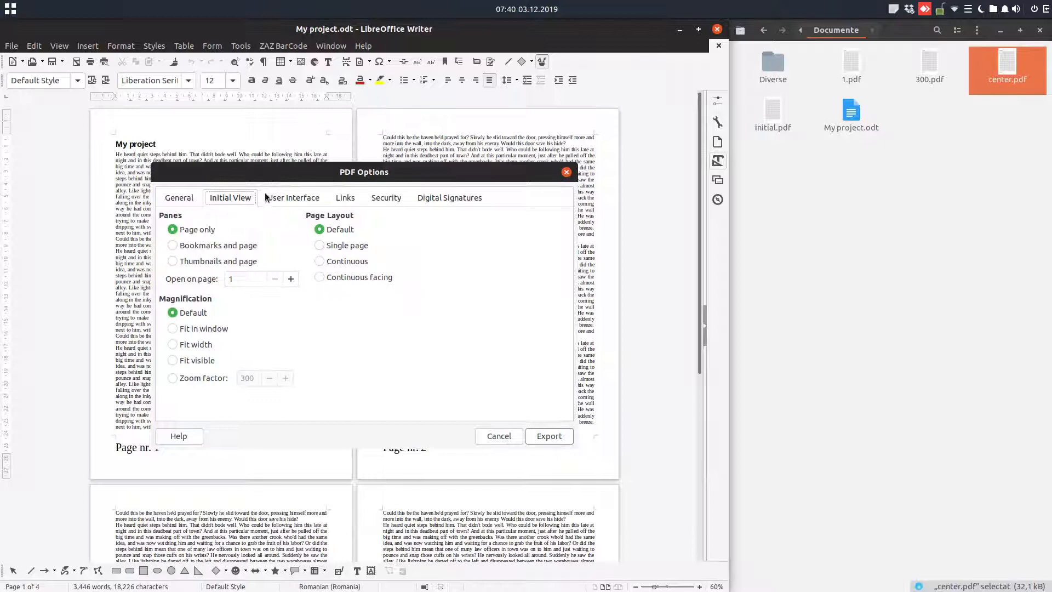
left_click(293, 197)
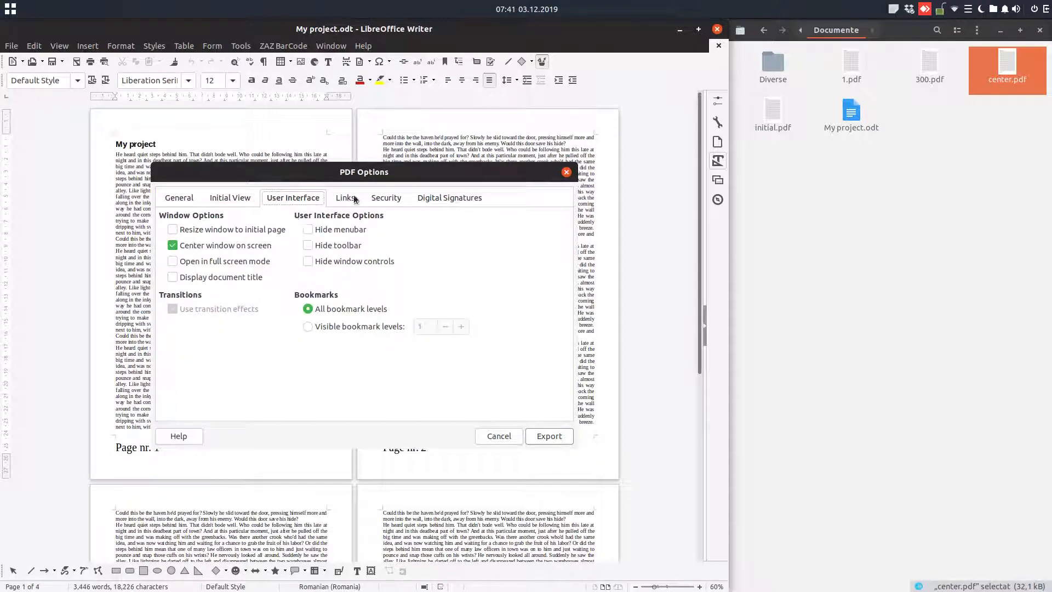
left_click(172, 244)
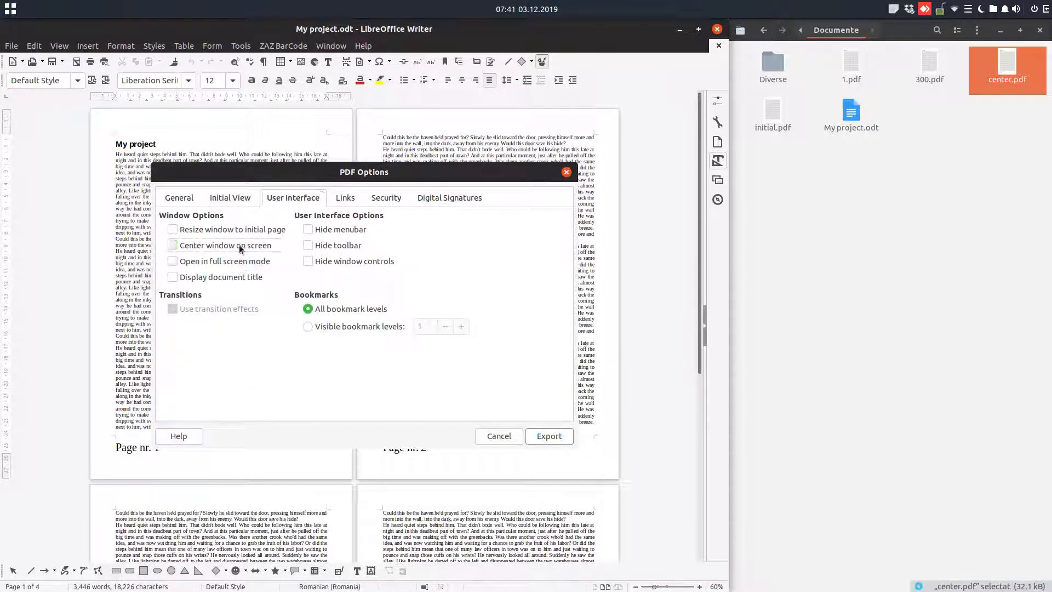
left_click(172, 260)
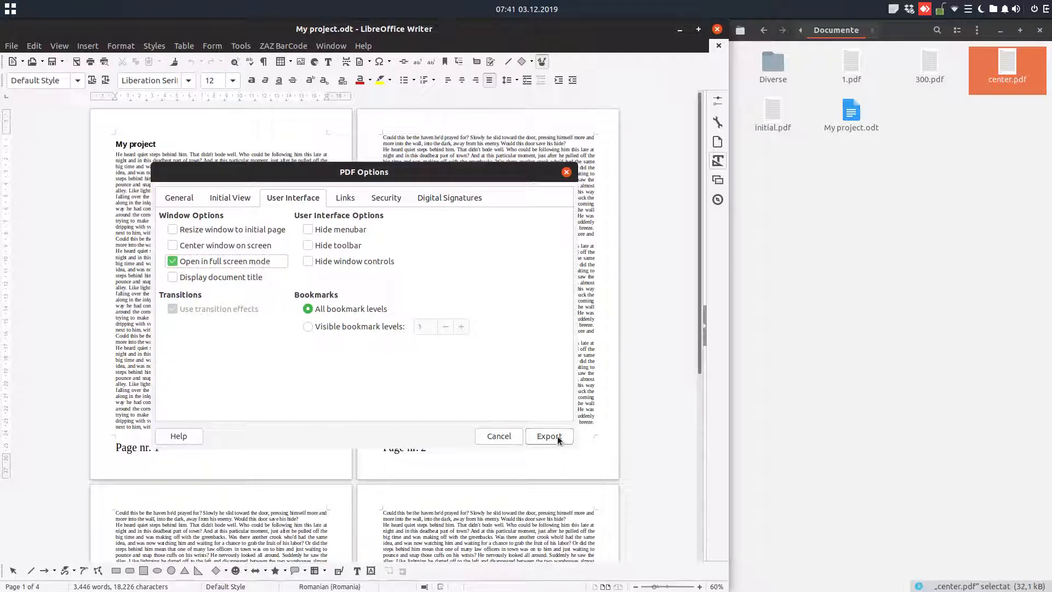
left_click(549, 435)
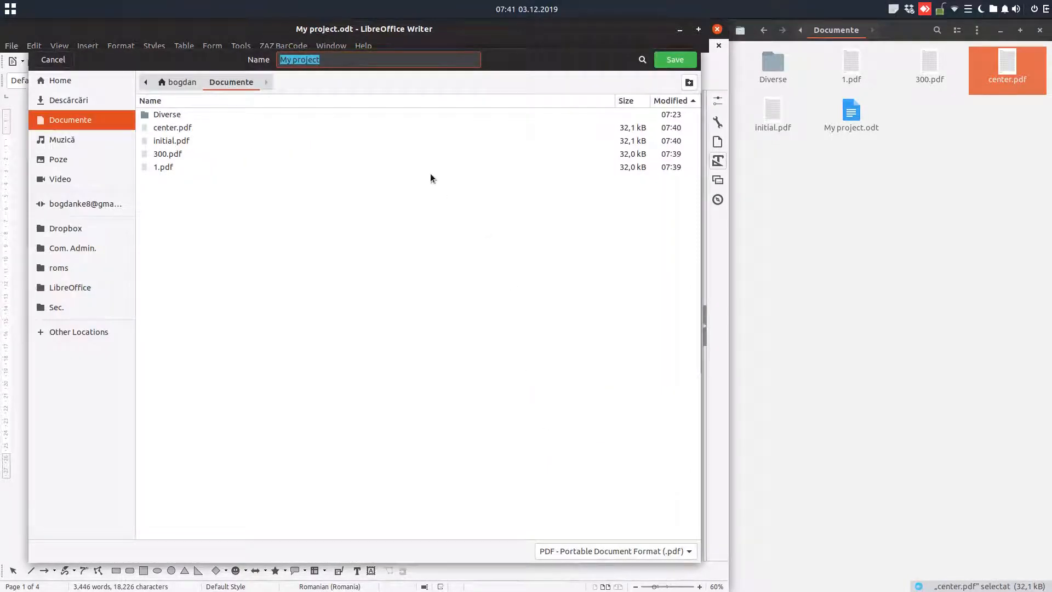
left_click(52, 59)
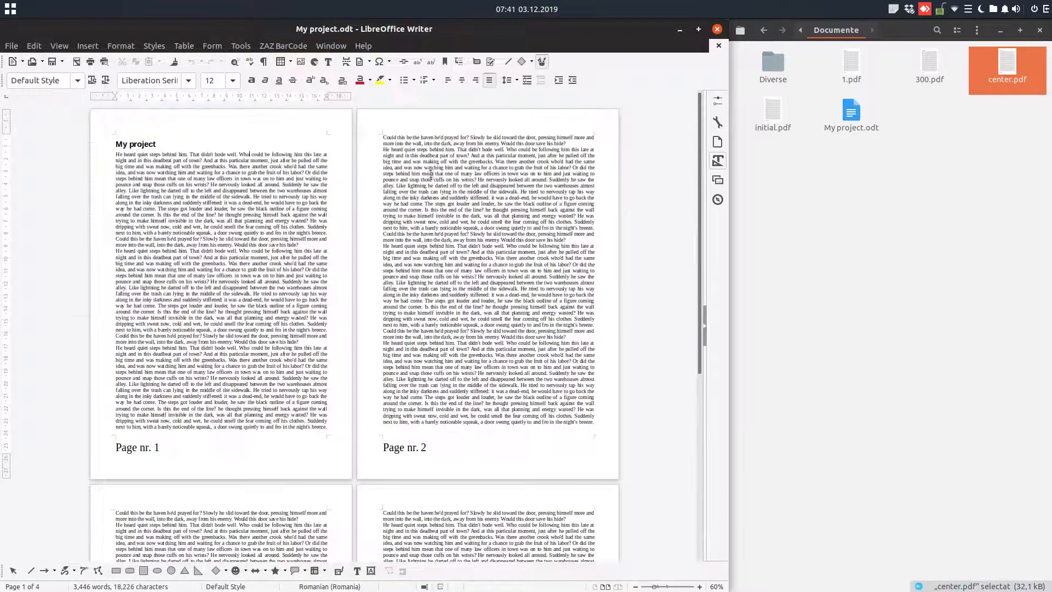
- Confirm Open in full screen mode is kept and export as full screen.pdf
left_click(11, 46)
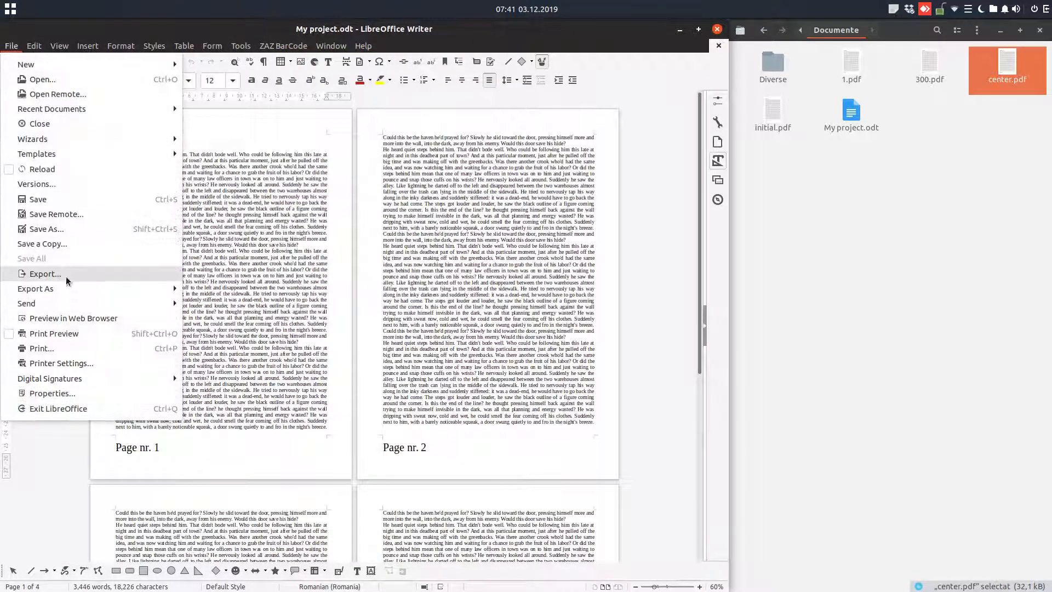
left_click(45, 274)
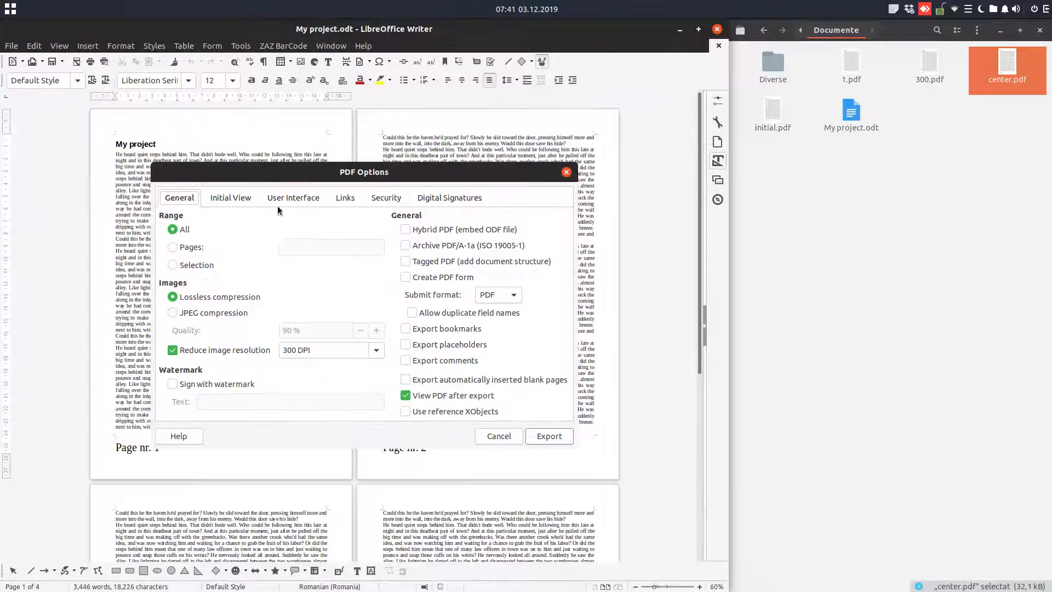
left_click(293, 198)
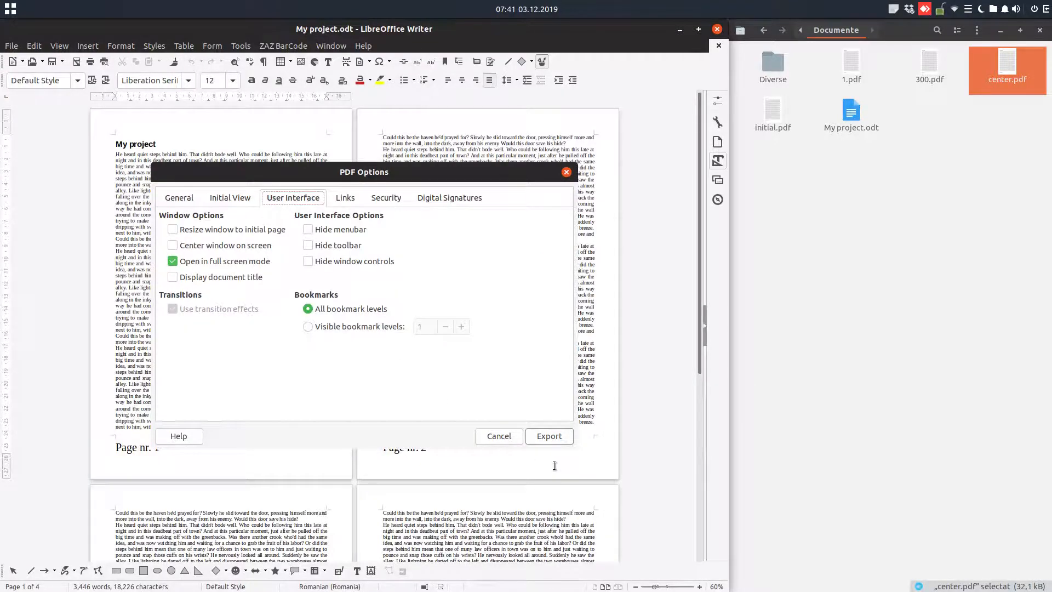
left_click(548, 435)
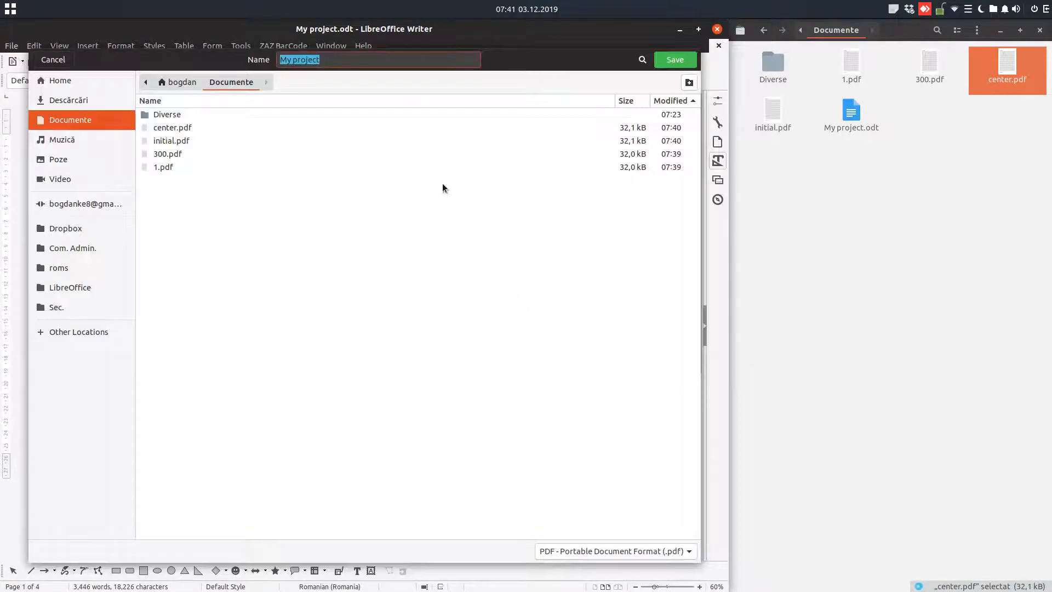
type("full screen")
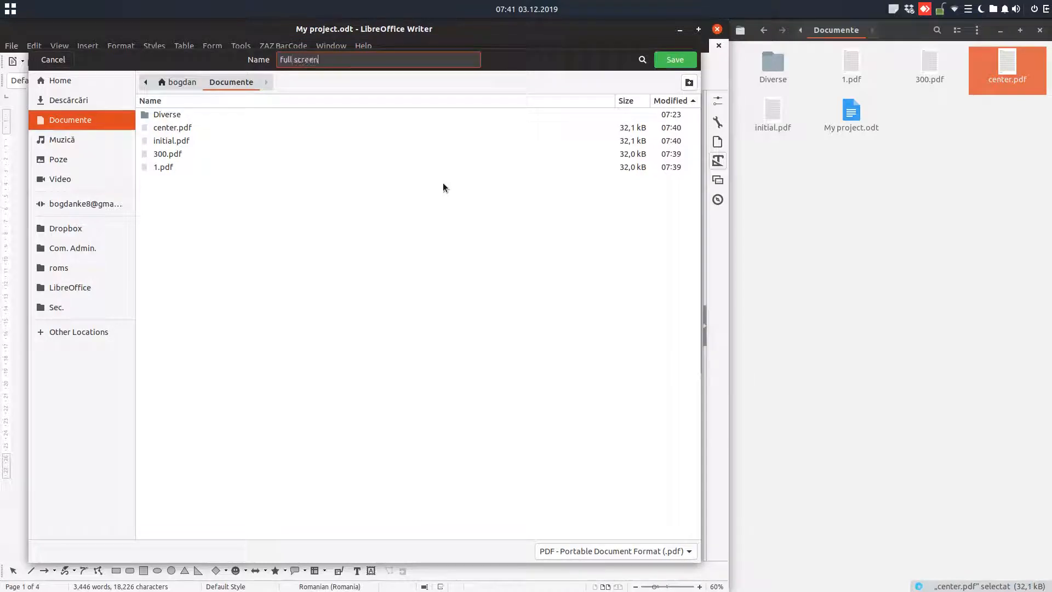
left_click(674, 59)
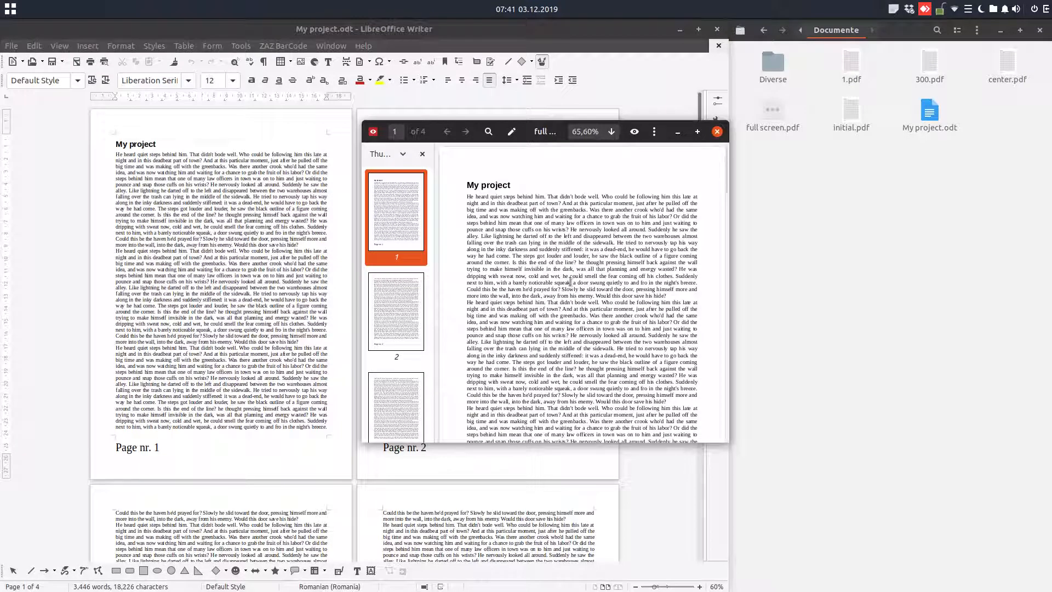
- Reopen full screen.pdf from Files to check it, close the preview and return to the File menu
left_click(717, 132)
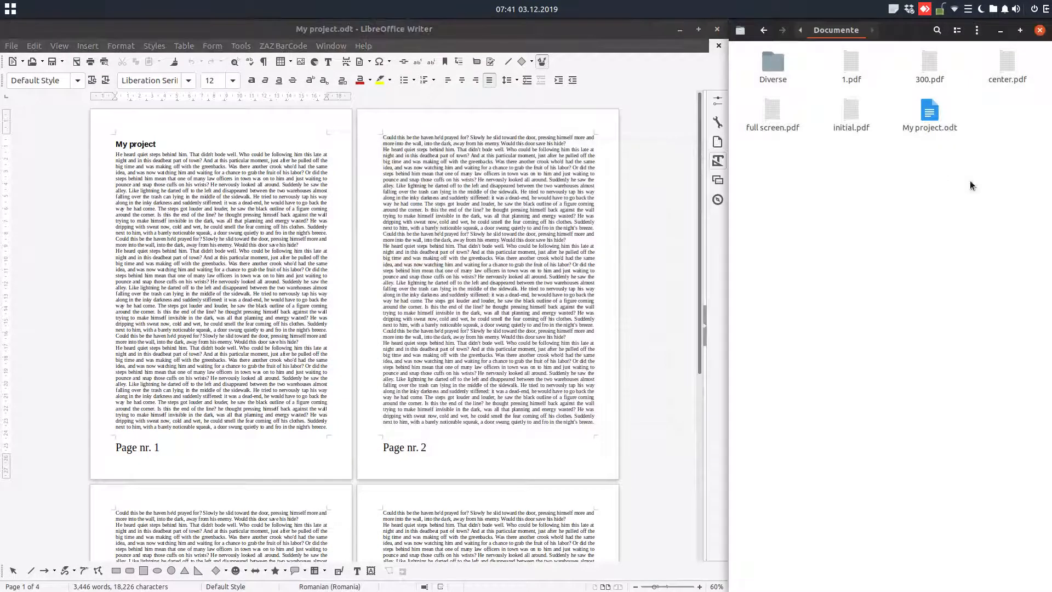
double_click(773, 111)
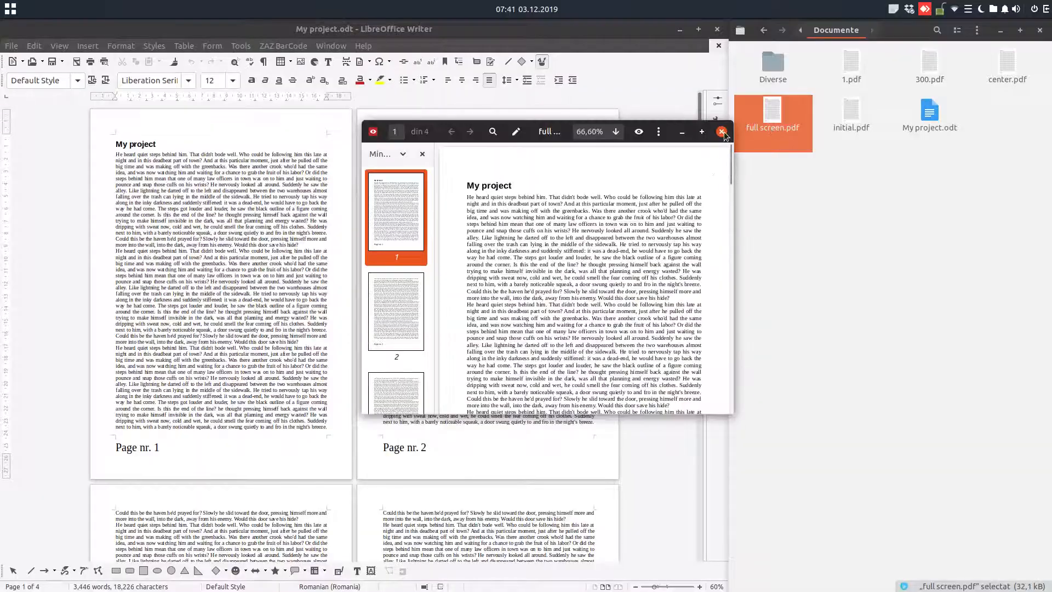
left_click(722, 132)
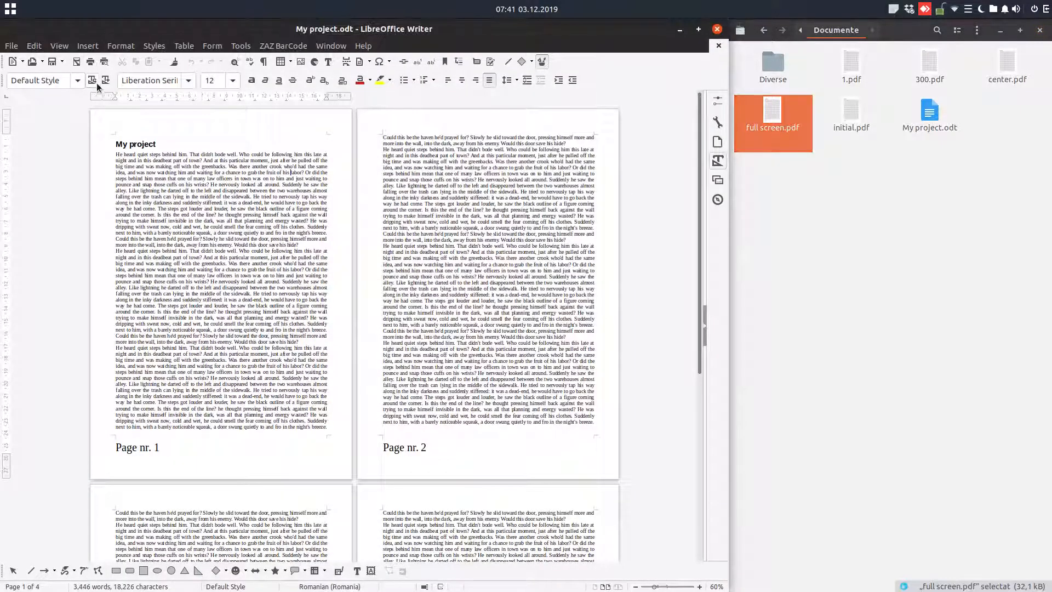
left_click(11, 46)
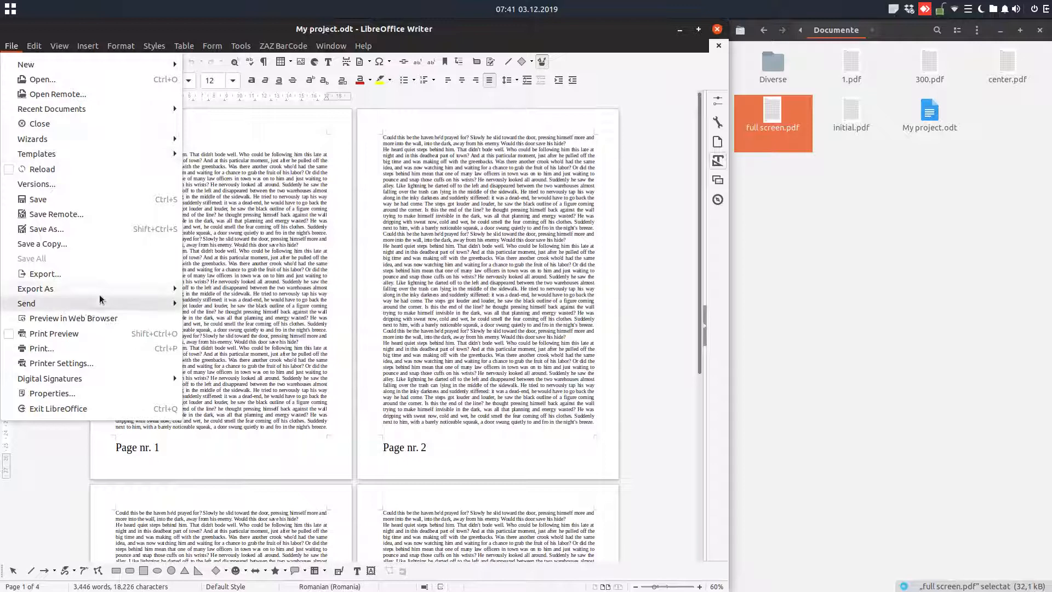
- Confirm Open in full screen mode is still ticked on User Interface, then cancel PDF Options
left_click(43, 273)
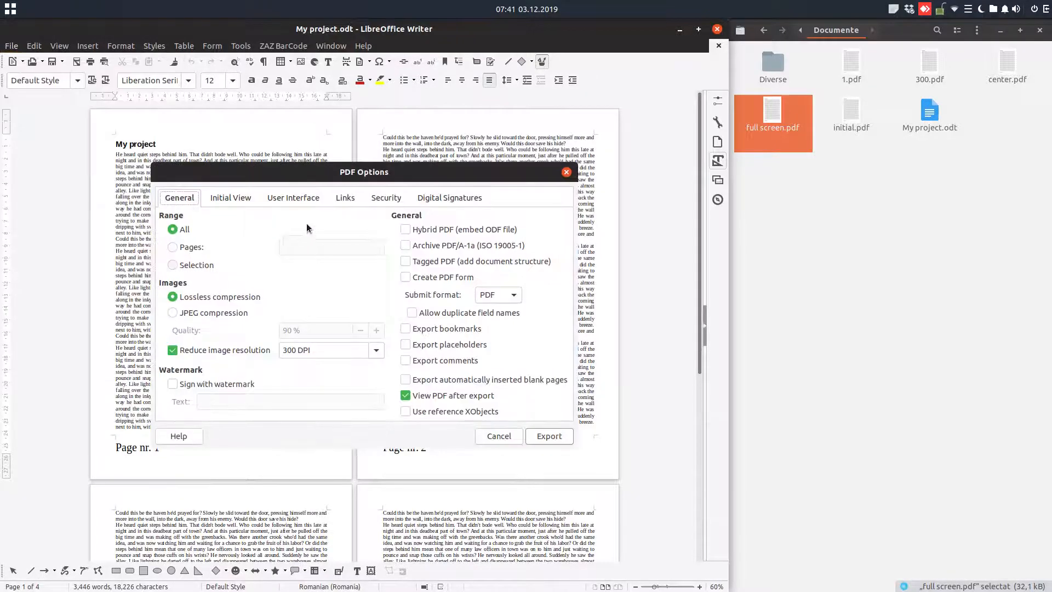
left_click(293, 197)
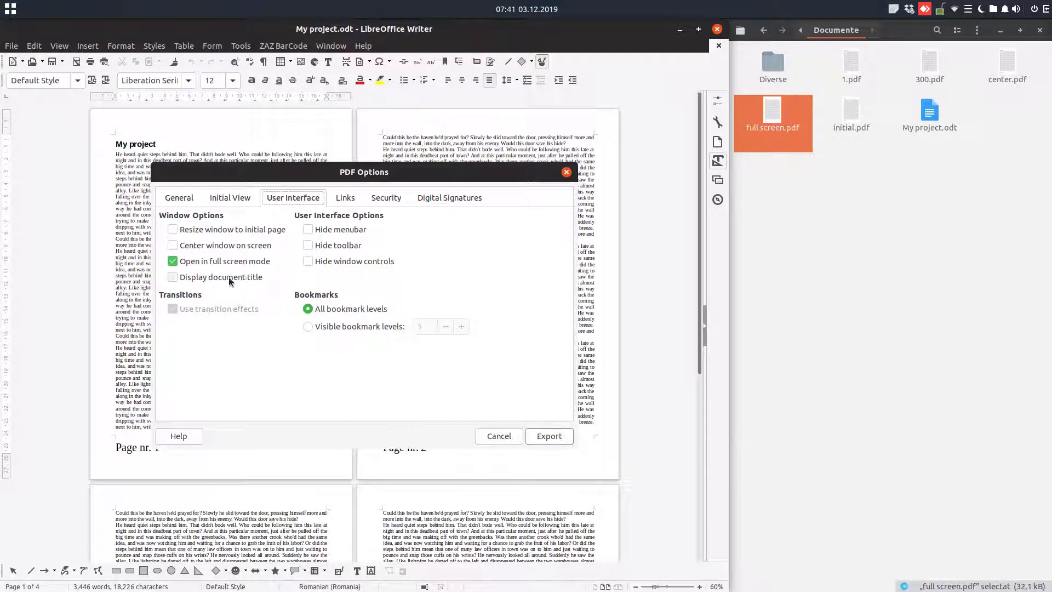
mouse_move(245, 284)
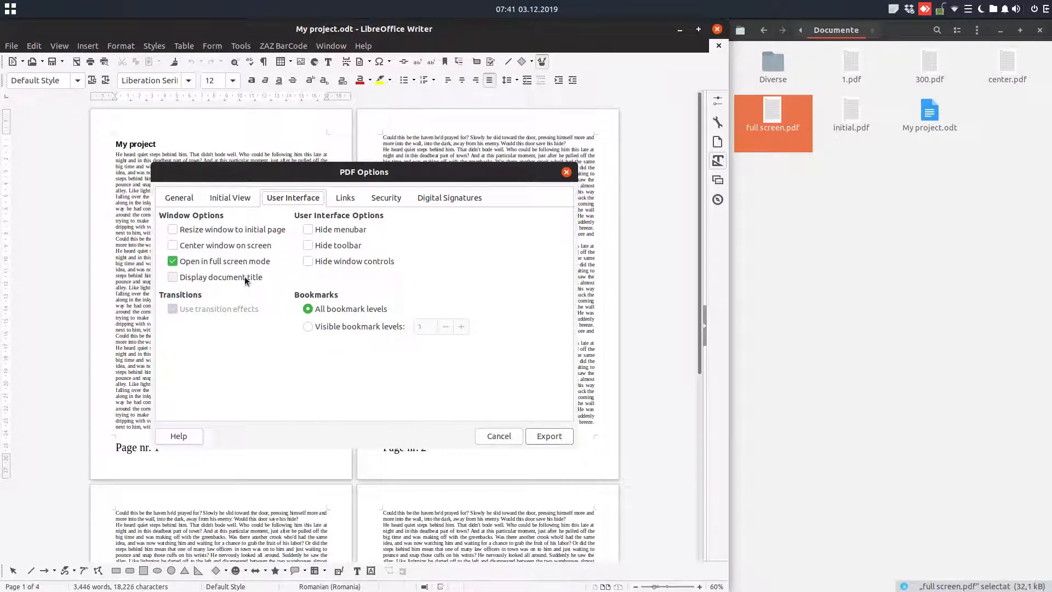
mouse_move(568, 406)
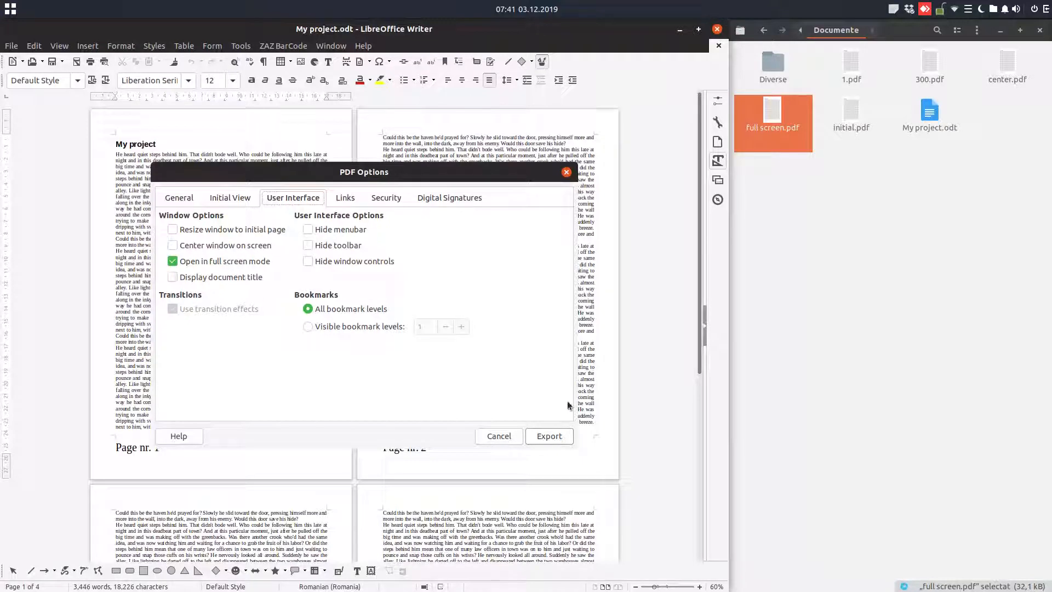
left_click(497, 436)
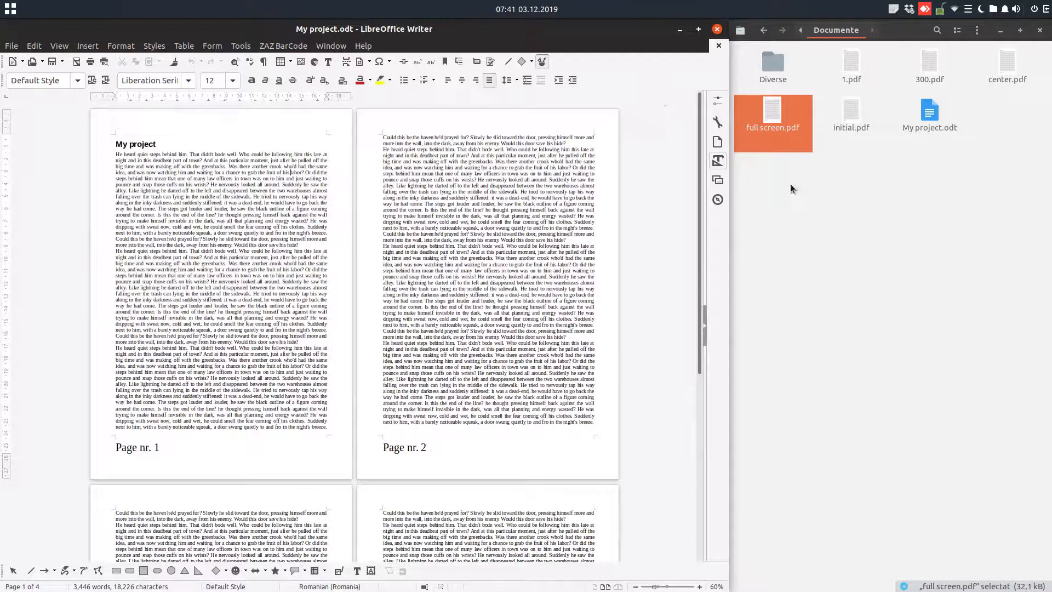
- View full screen.pdf from Files, close it, and reopen Export as PDF
double_click(772, 110)
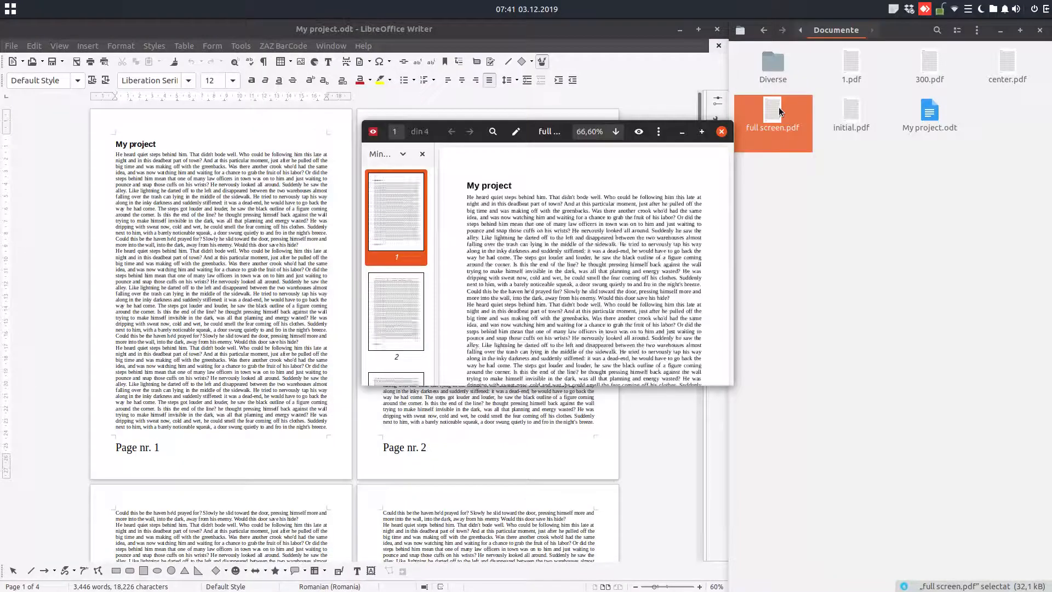
left_click(721, 131)
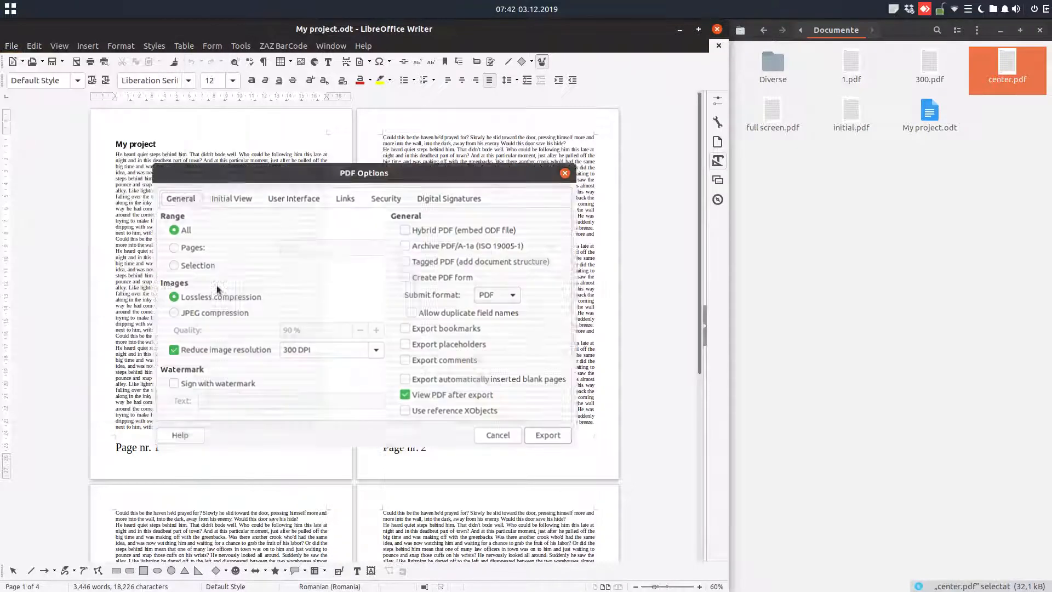
- Tick Display document title, export as title.pdf, then close its Document Viewer preview
left_click(293, 198)
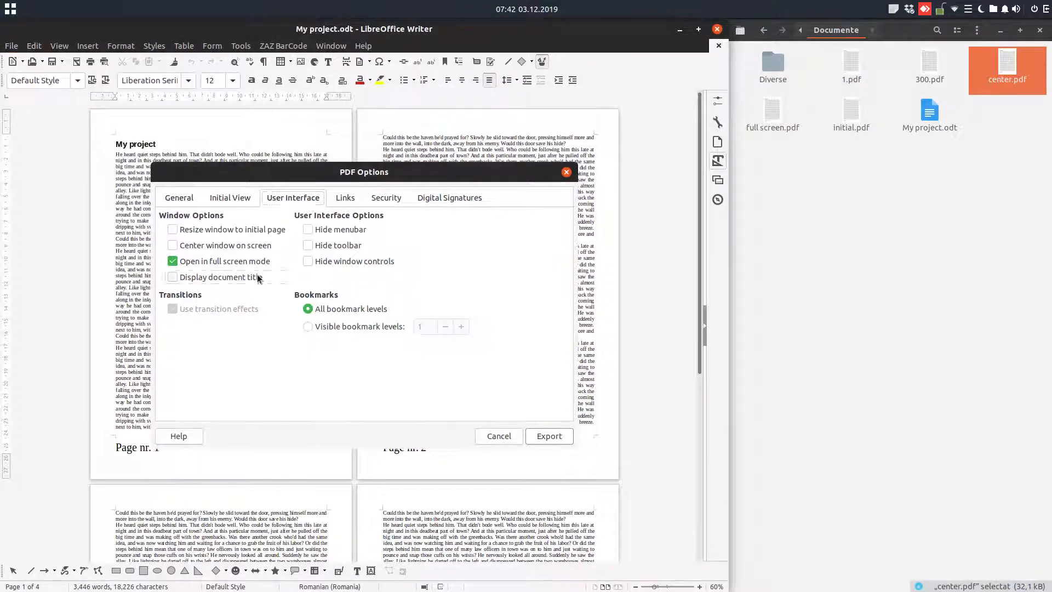
left_click(549, 435)
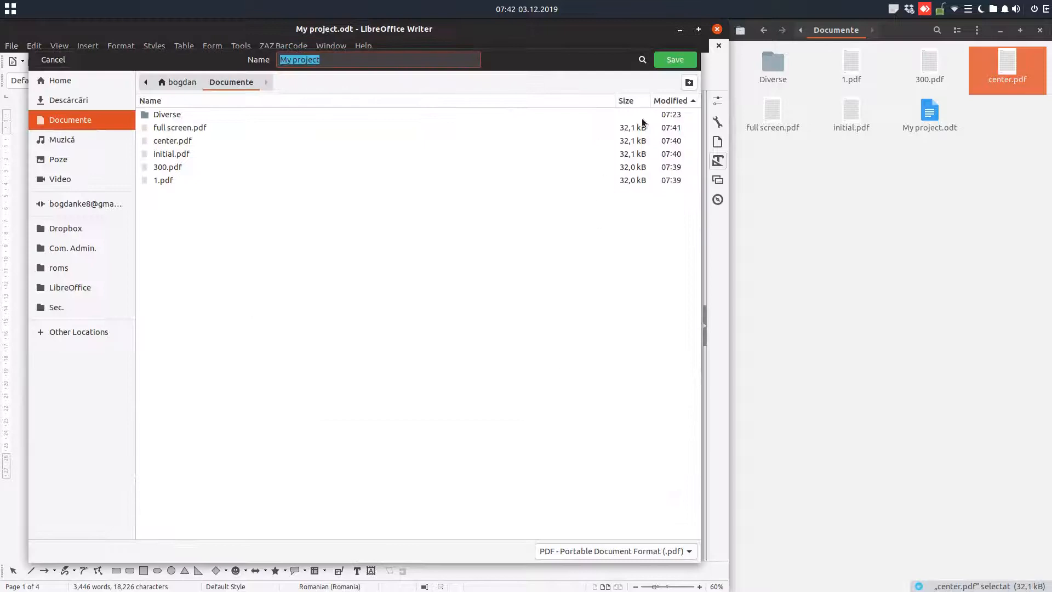
left_click(375, 59)
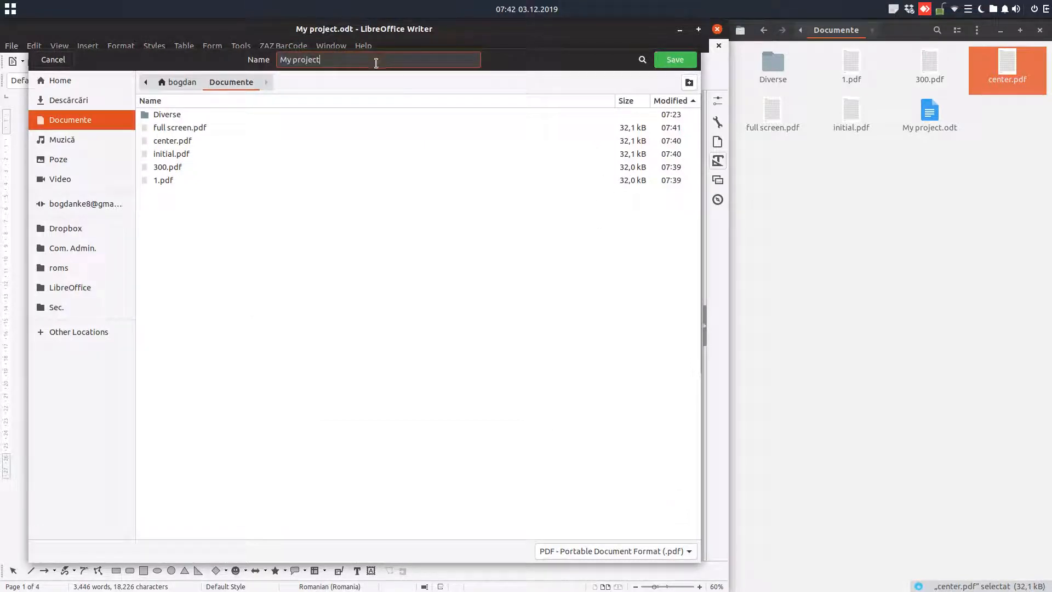
type("title")
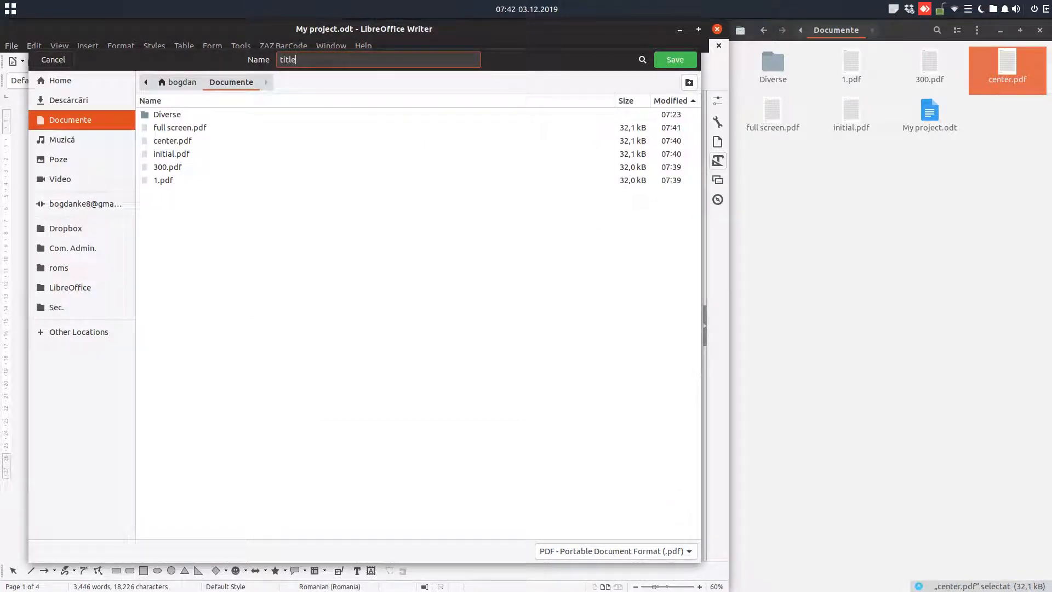
left_click(673, 59)
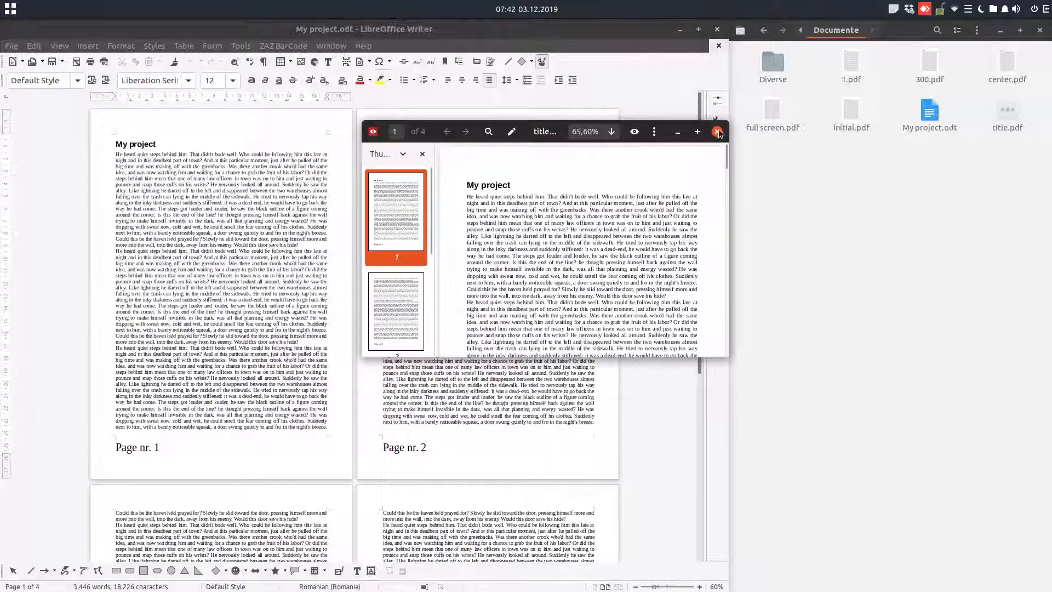
left_click(11, 46)
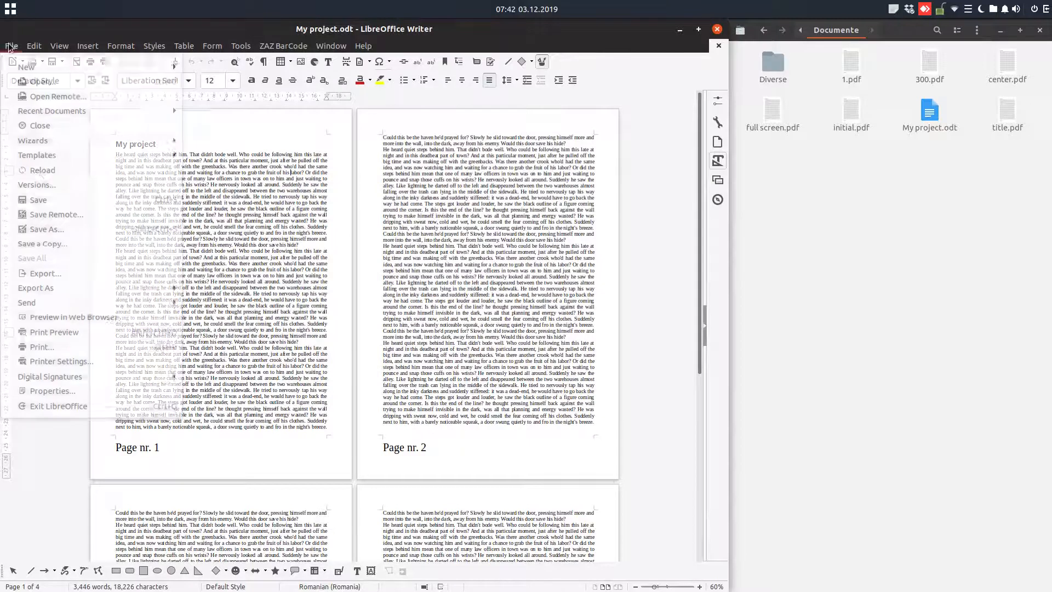
- Untick Open in full screen mode and export over the existing title.pdf, confirming Replace
left_click(35, 288)
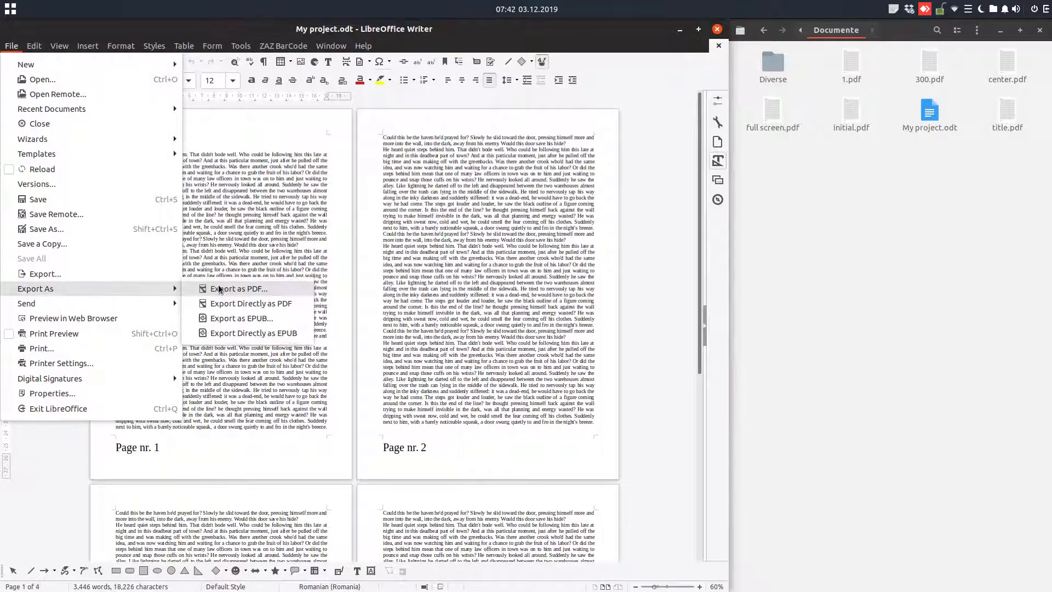
left_click(239, 288)
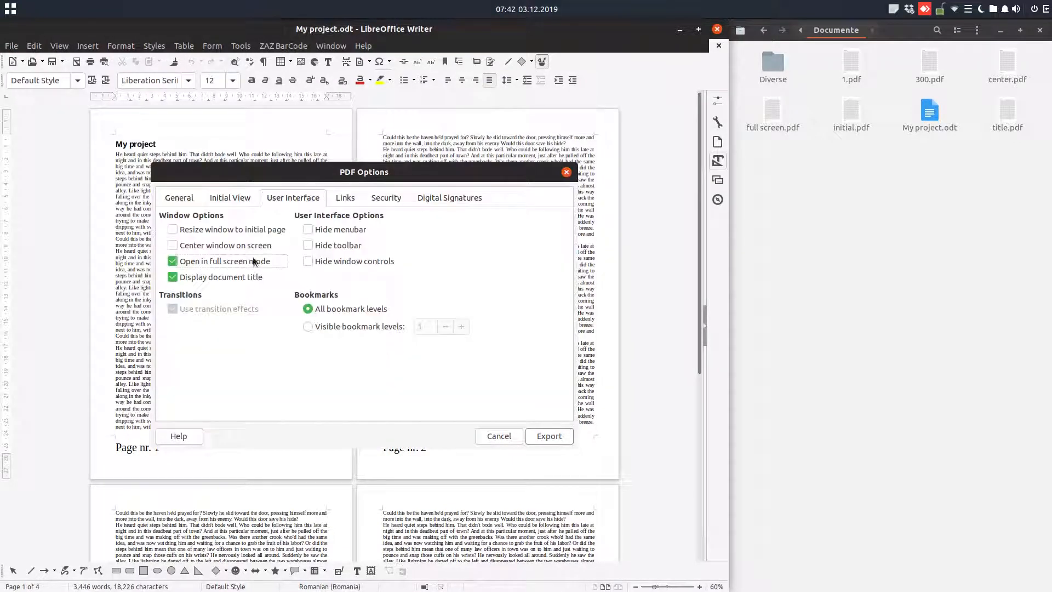
left_click(172, 260)
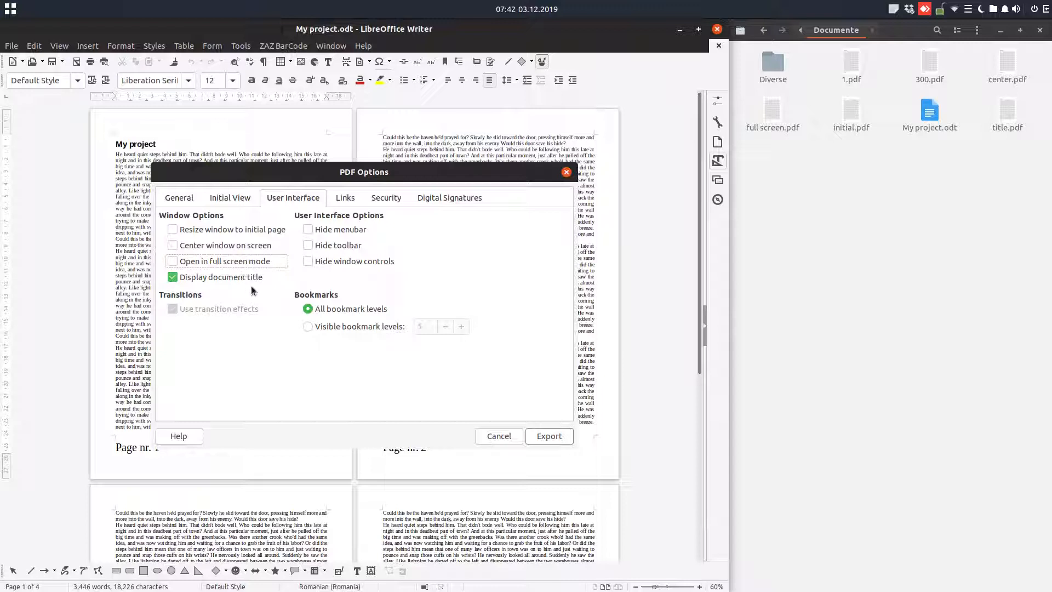
mouse_move(547, 435)
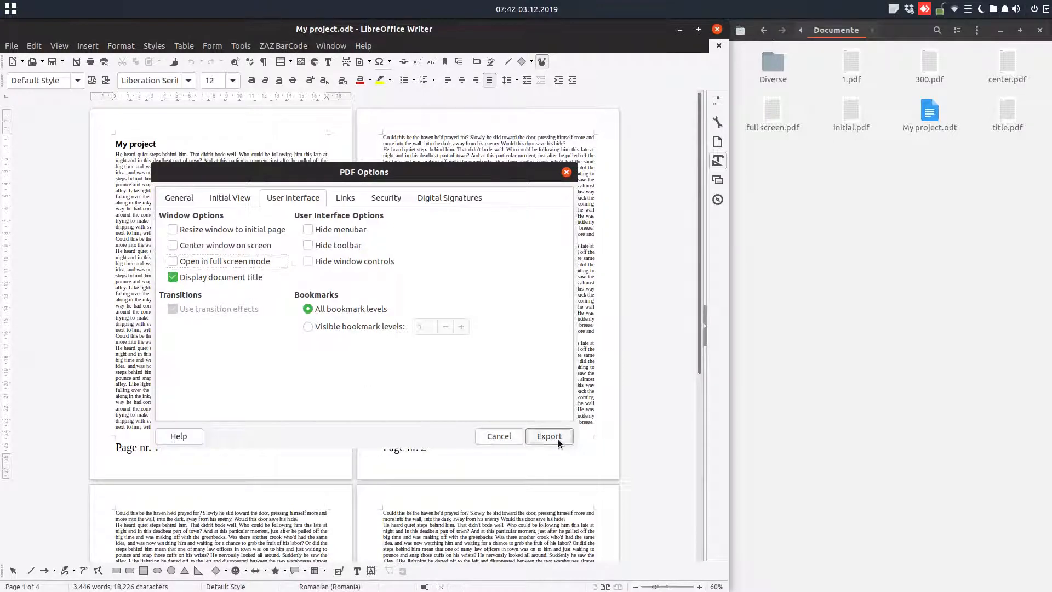
left_click(548, 436)
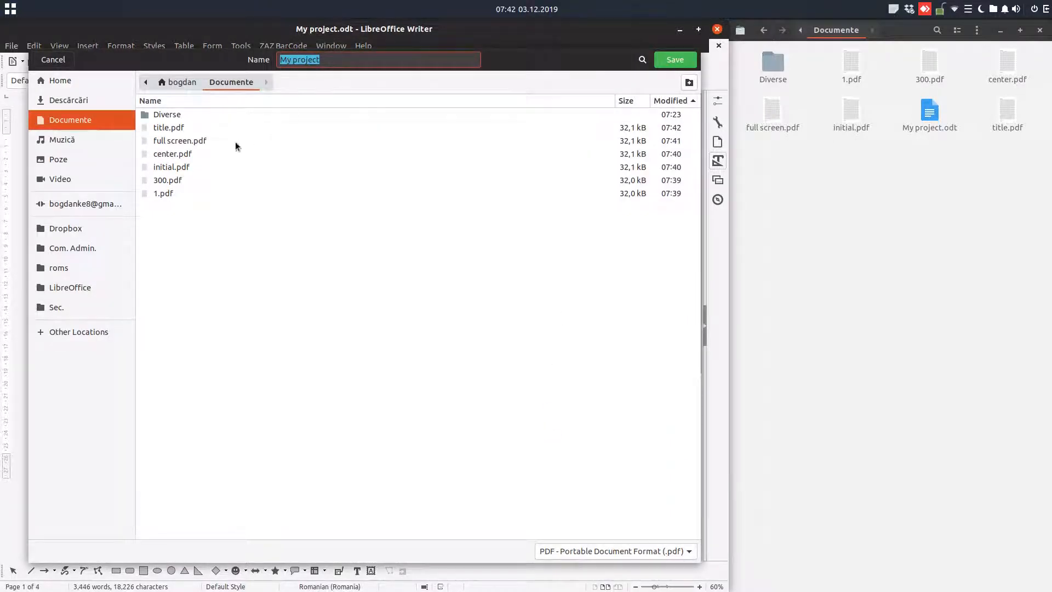
left_click(674, 59)
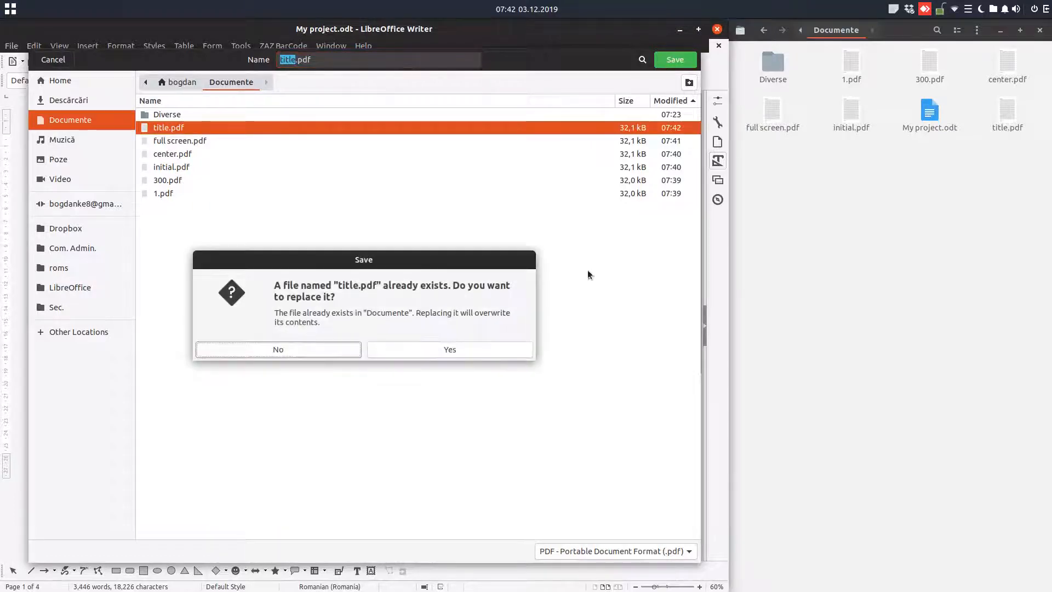
left_click(449, 348)
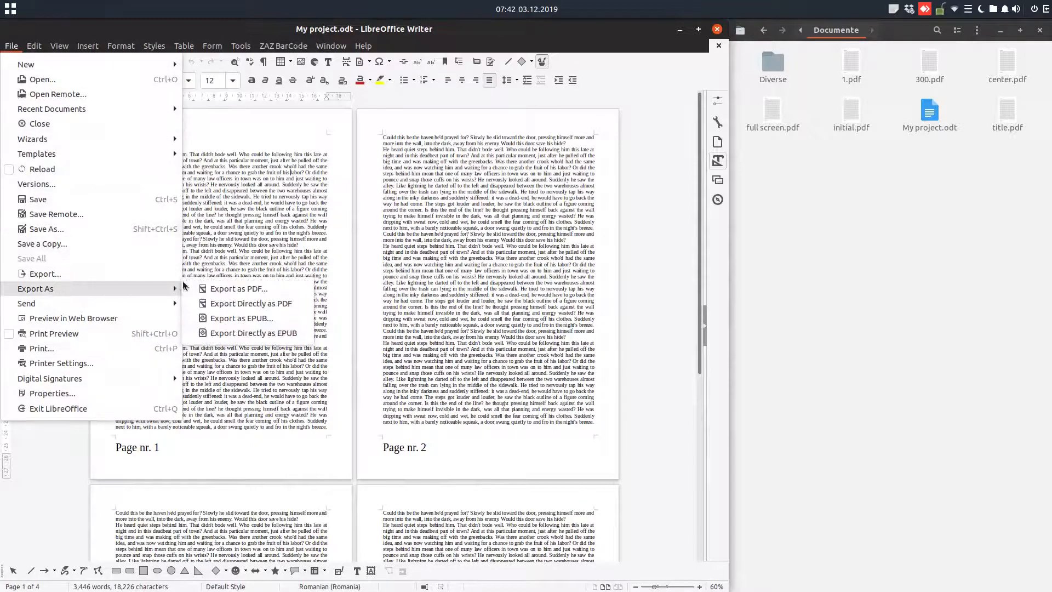
- Reopen PDF Options, toggle Hide menubar on and off, and show the Links settings
left_click(239, 288)
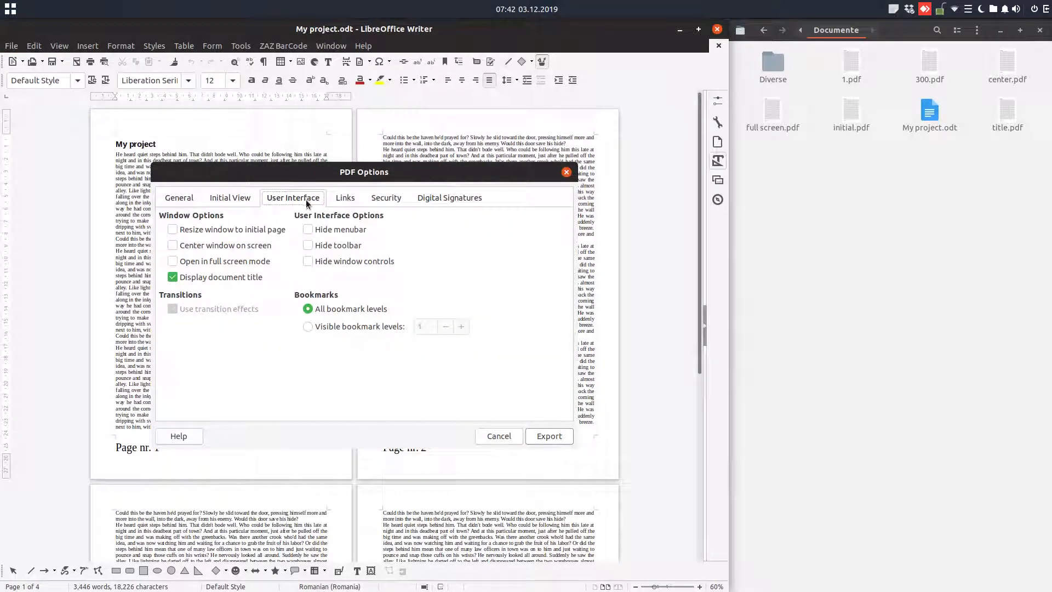
left_click(308, 229)
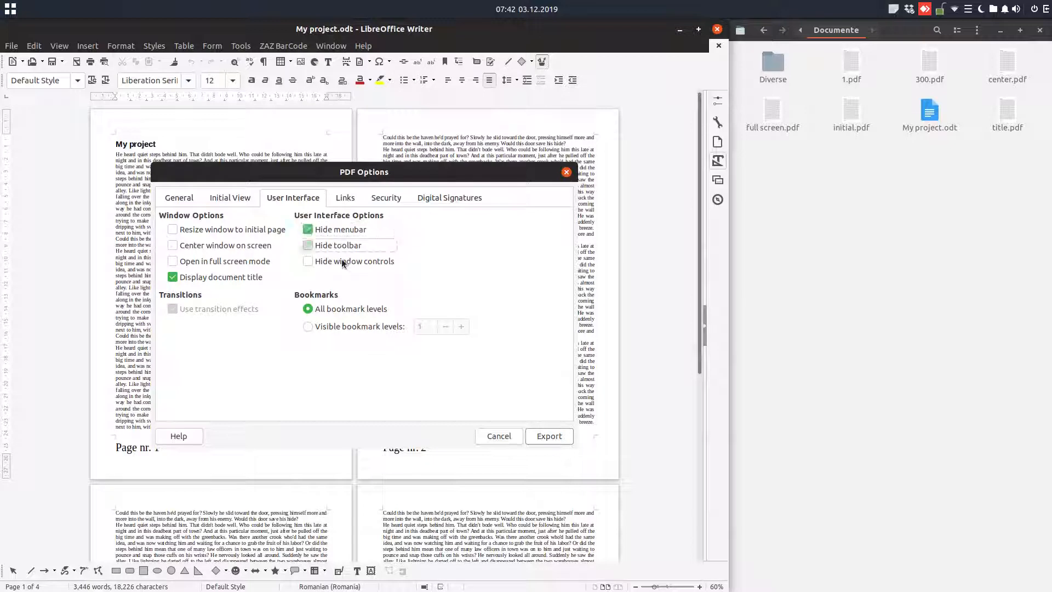
left_click(306, 229)
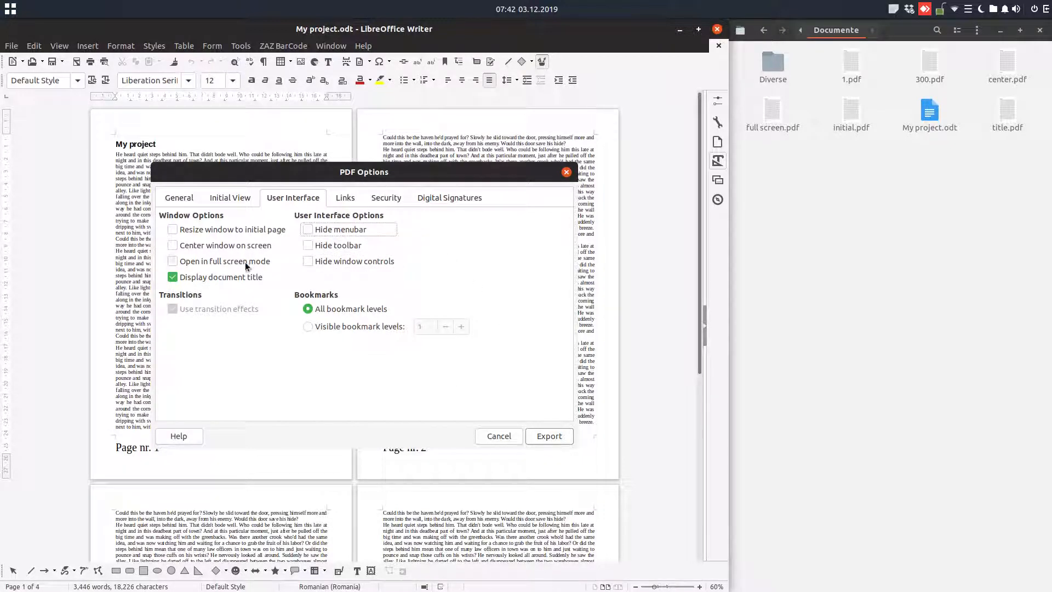
left_click(344, 197)
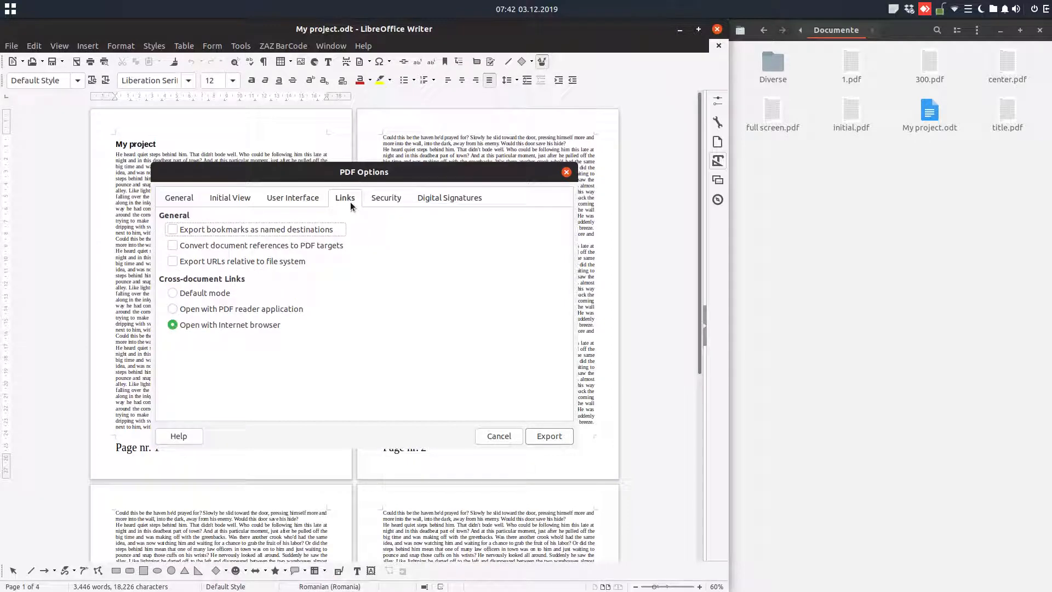
mouse_move(208, 328)
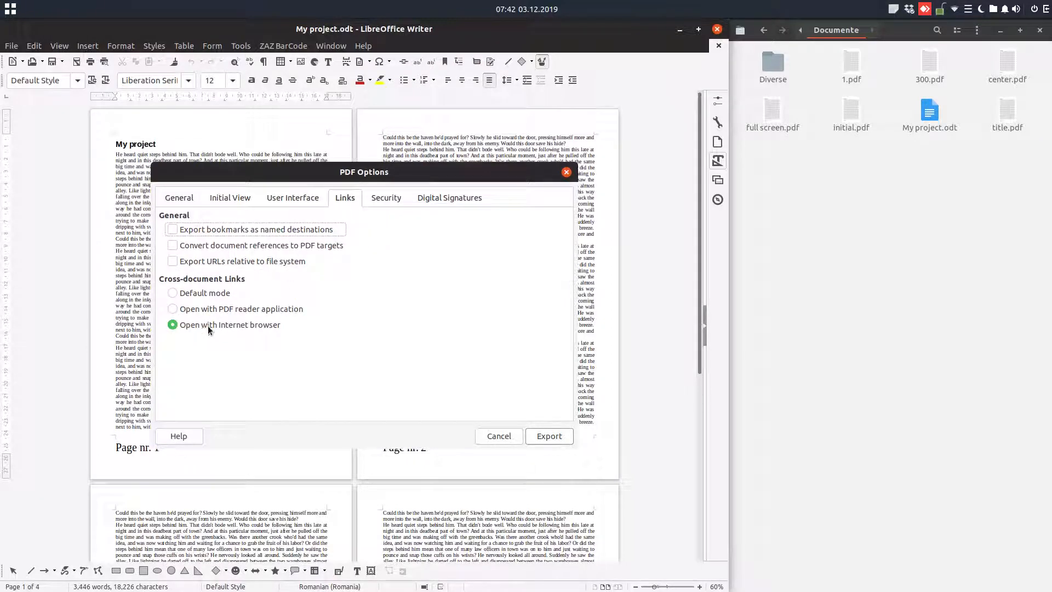
mouse_move(231, 330)
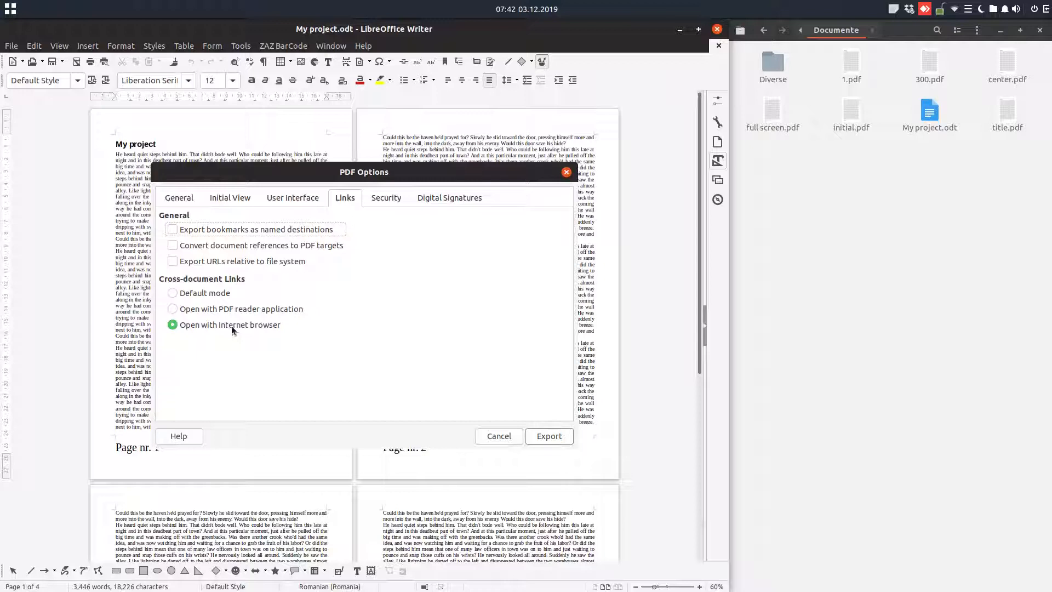
mouse_move(1011, 112)
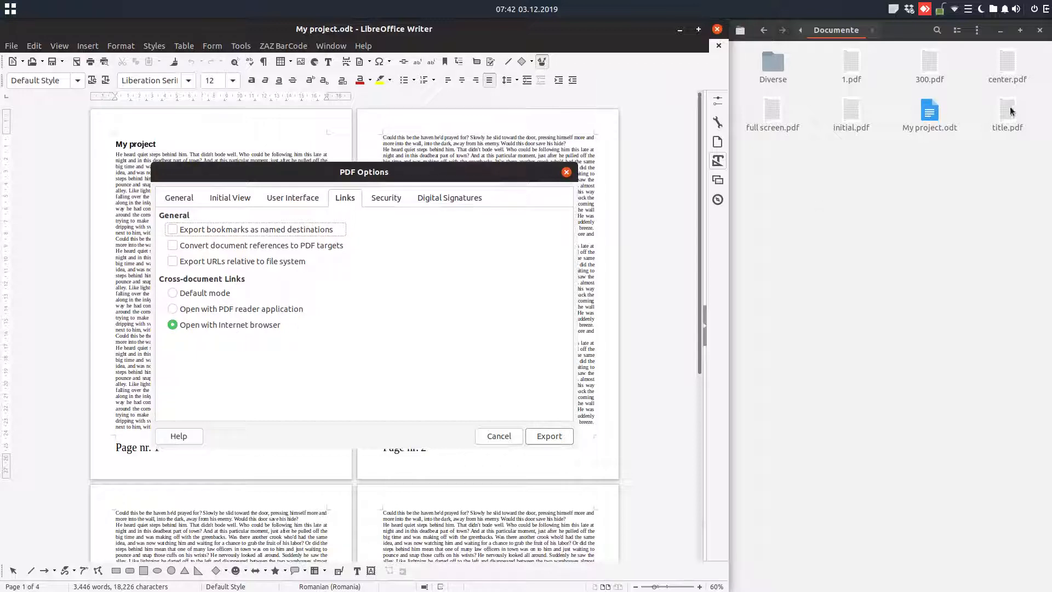
- Open the re-exported title.pdf in Document Viewer and close it again
left_click(548, 435)
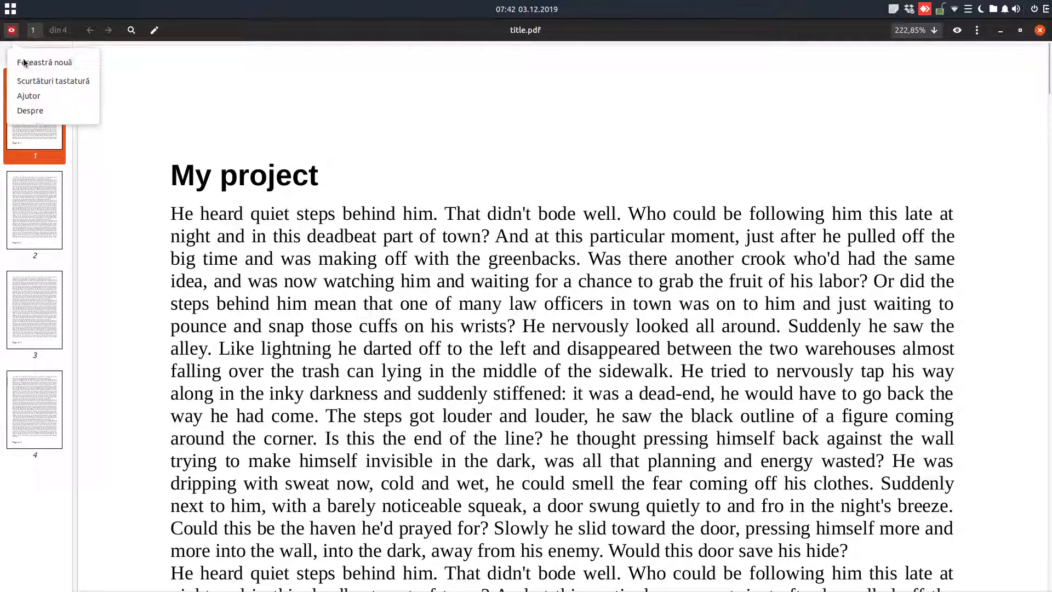
left_click(31, 109)
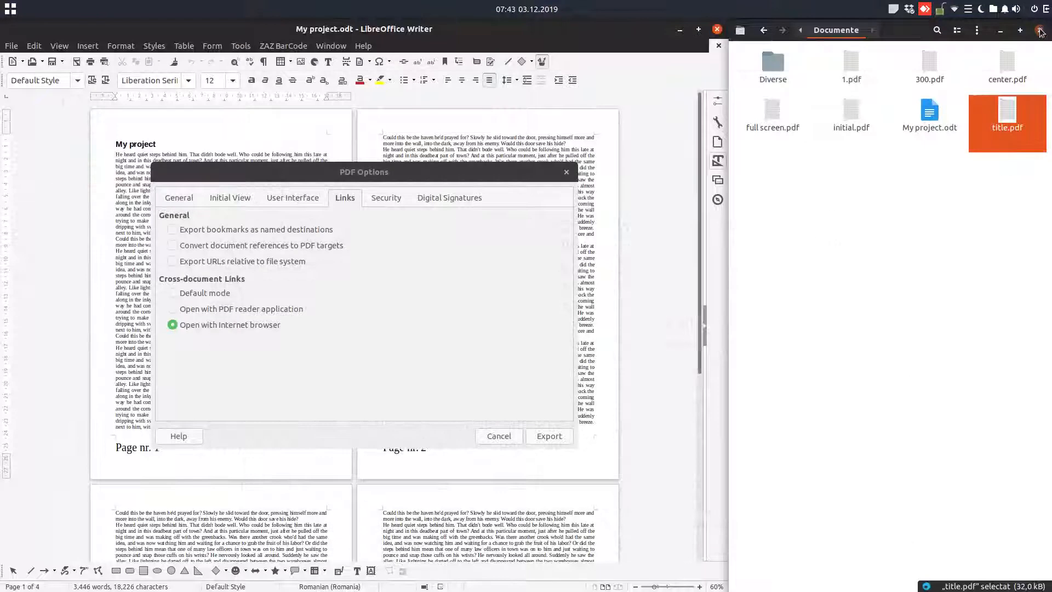
- Set links to Default mode, set open and permission passwords under Security, and export
left_click(172, 293)
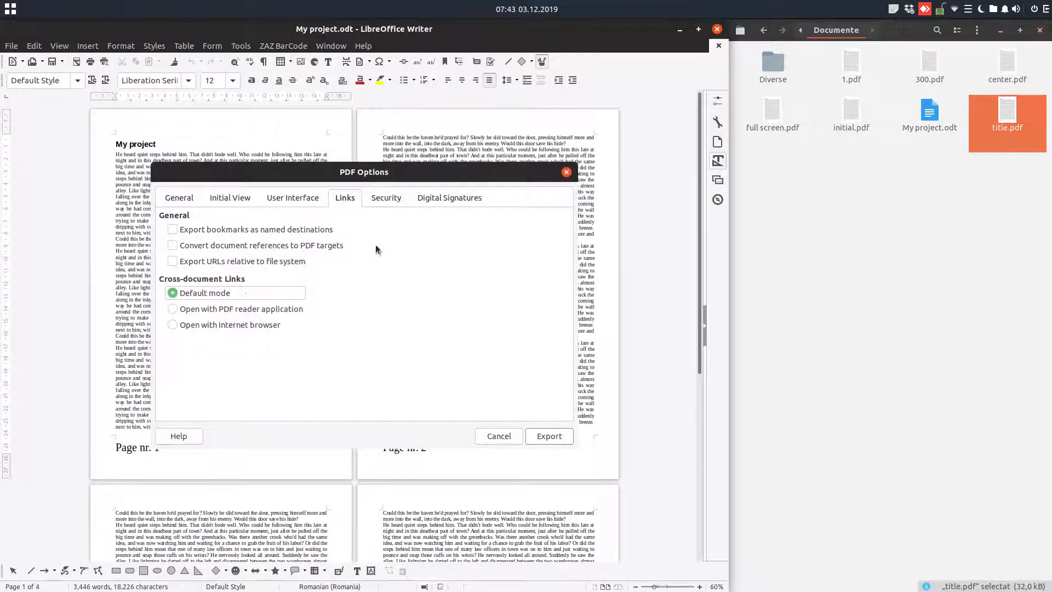
left_click(385, 198)
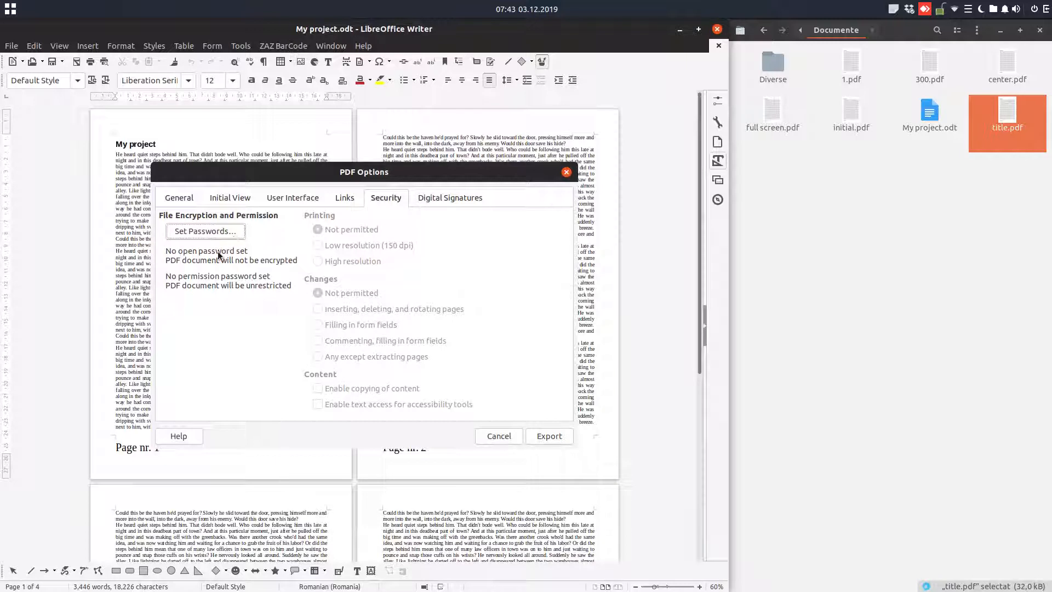
mouse_move(266, 262)
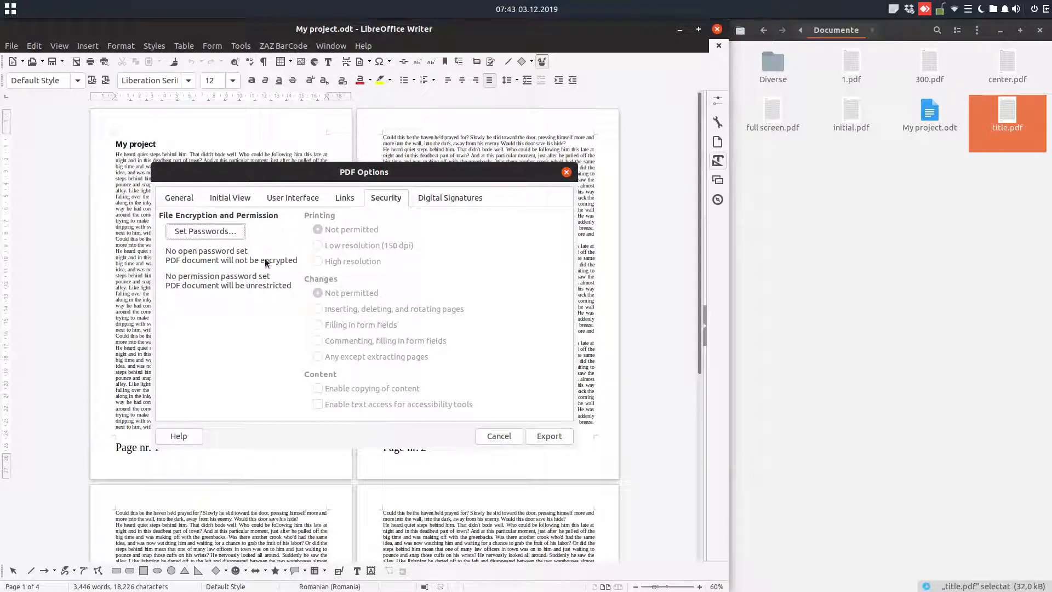
mouse_move(253, 280)
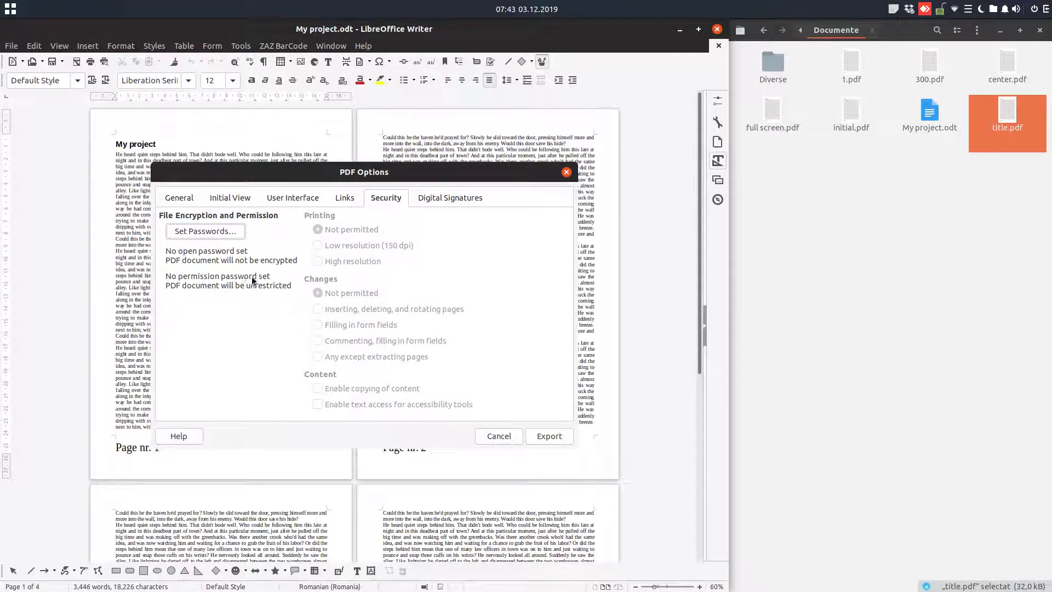
left_click(205, 231)
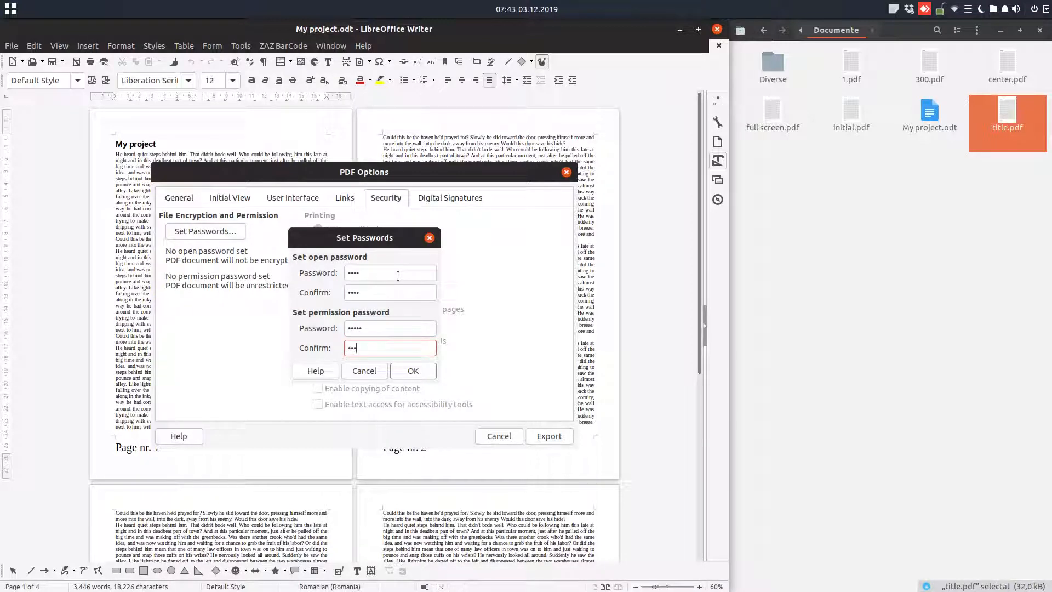
left_click(413, 371)
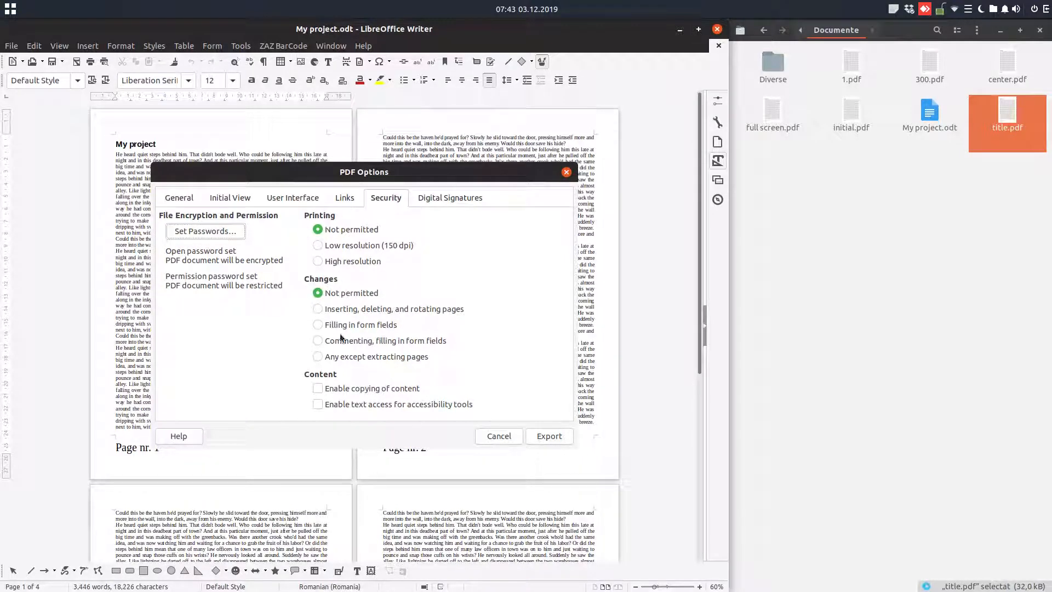
left_click(548, 434)
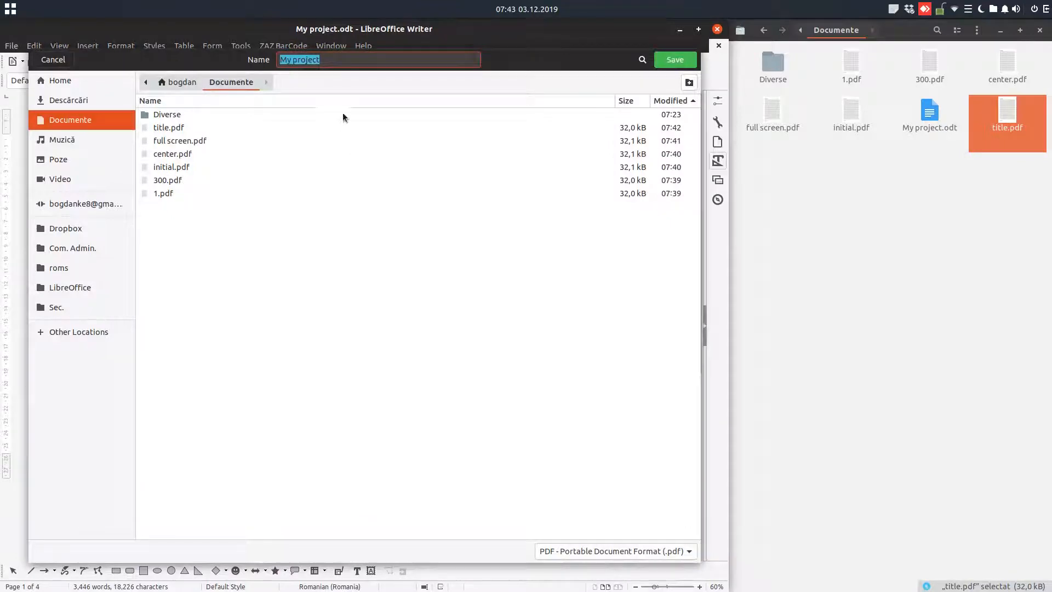
mouse_move(344, 60)
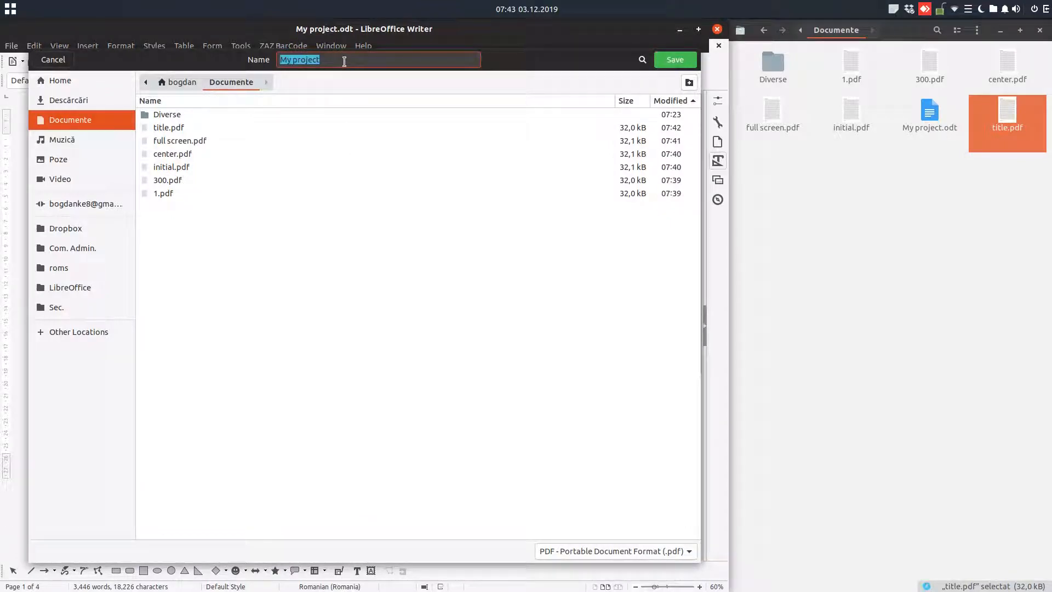
- Save the protected export as password.pdf in Documente
type("pas")
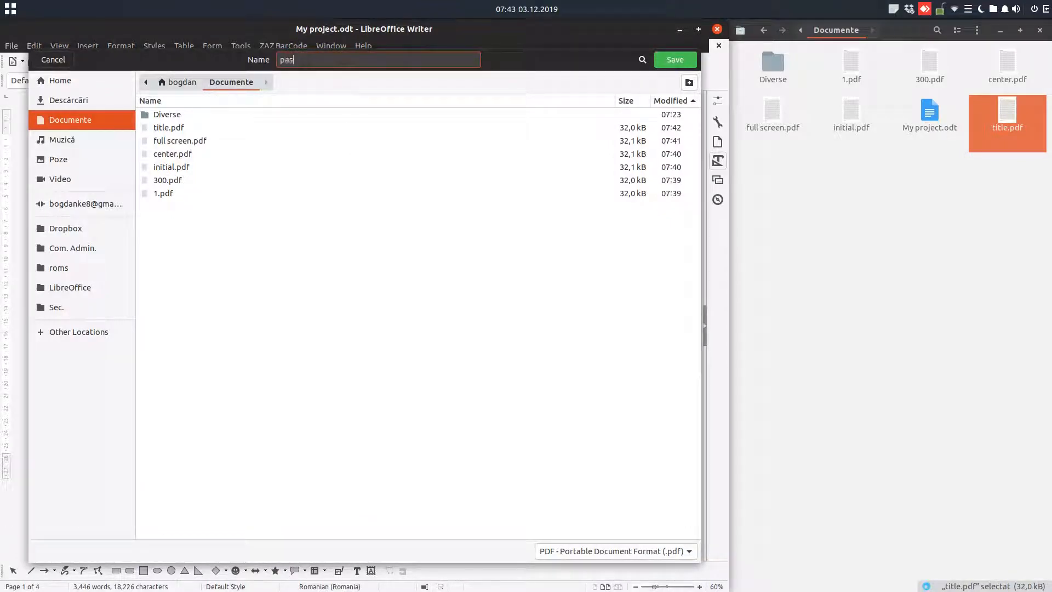
type("sw")
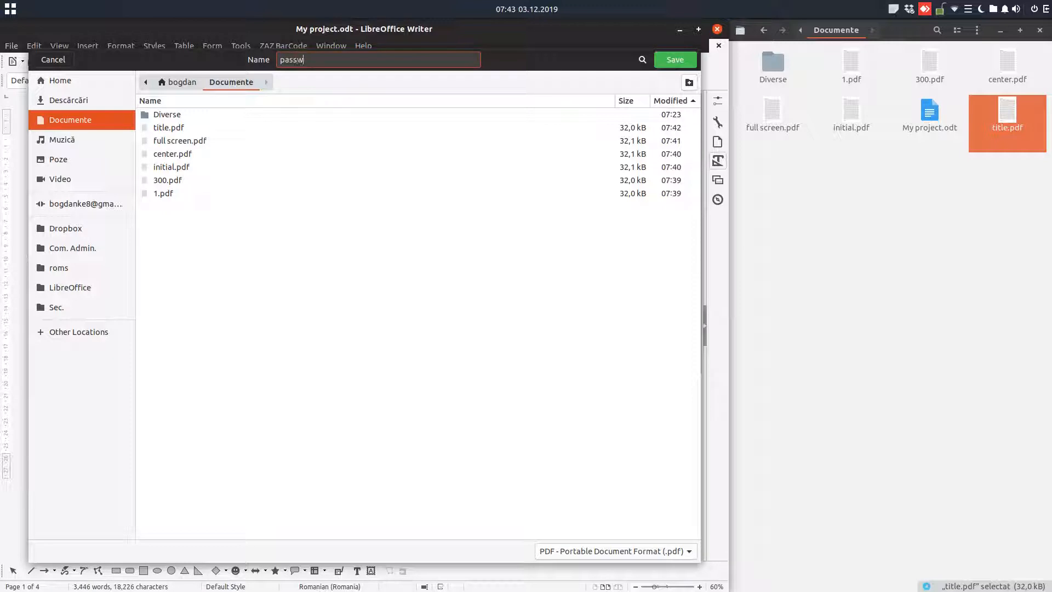
type("ord")
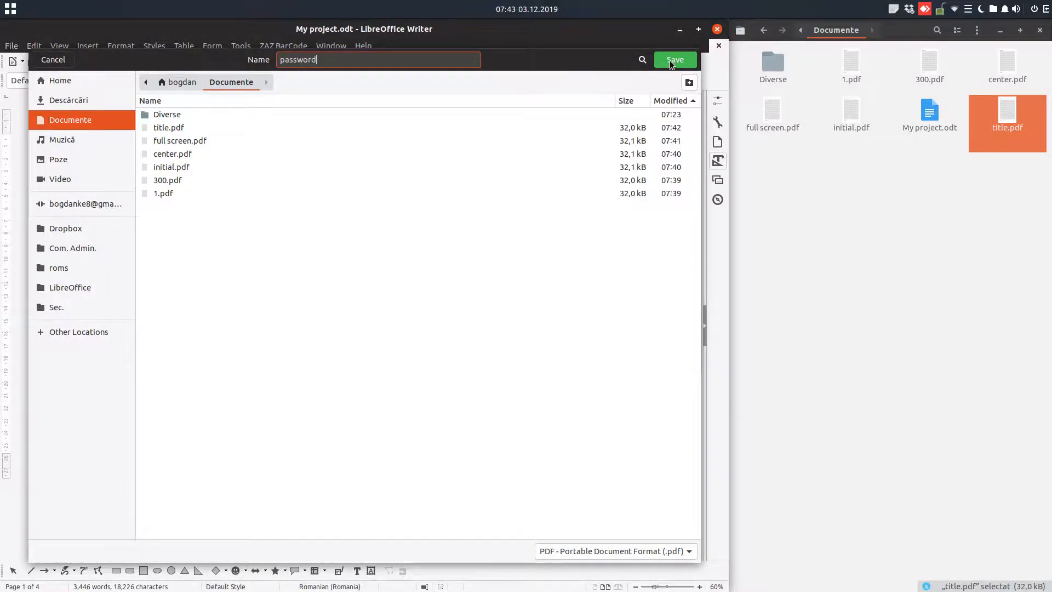
left_click(674, 60)
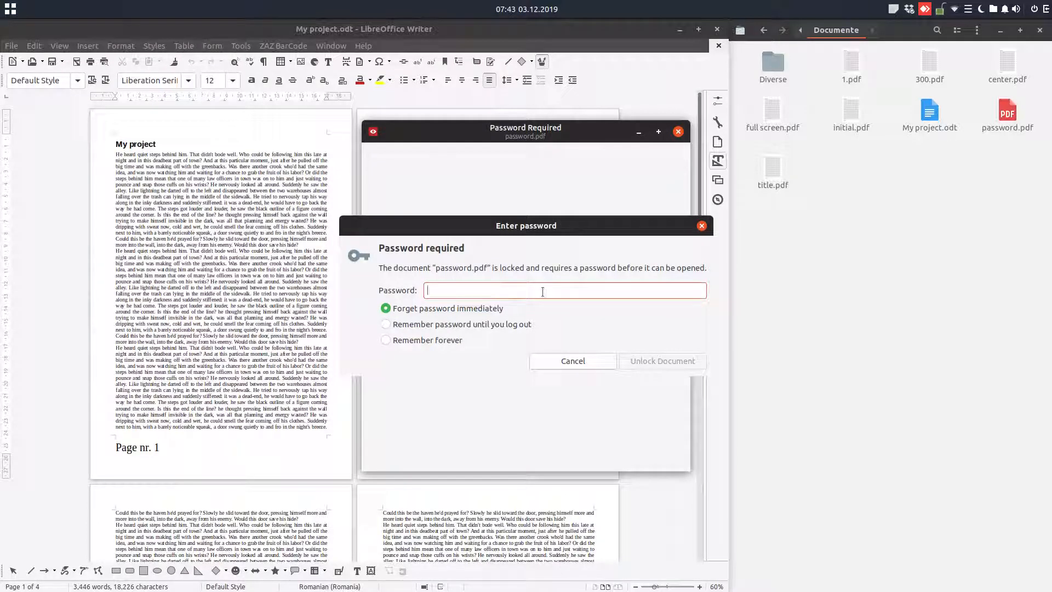
- Unlock password.pdf with its password, bring up Print with Ctrl+P, and cancel it
type("**")
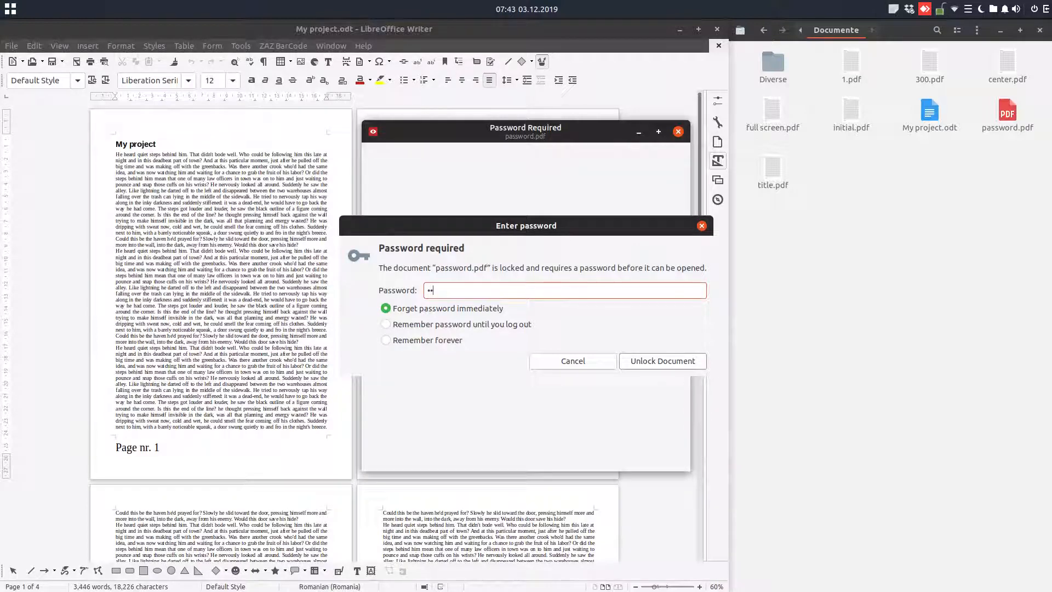
left_click(662, 360)
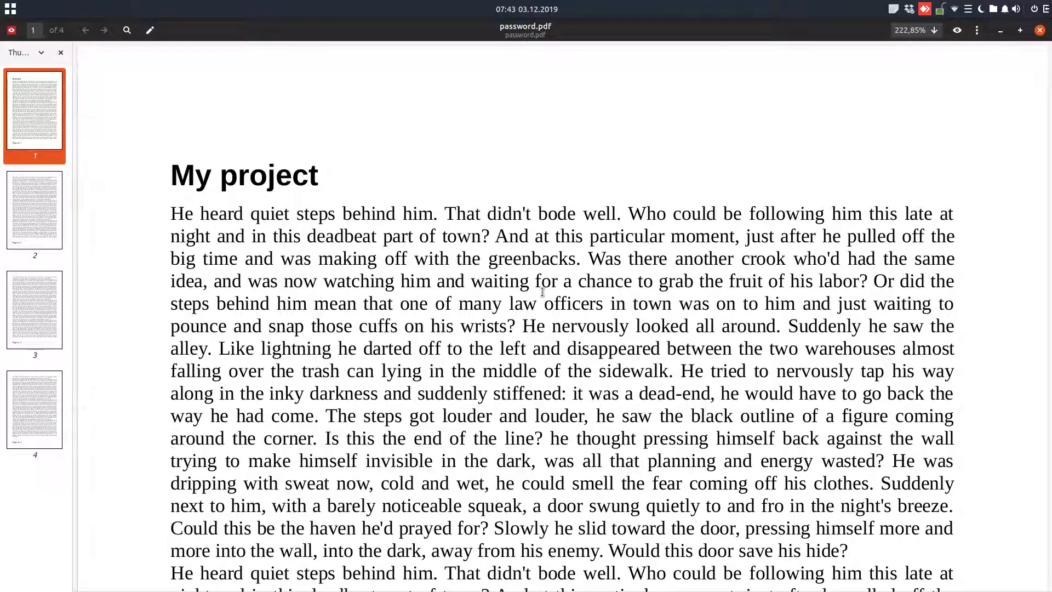
key("ctrl+p")
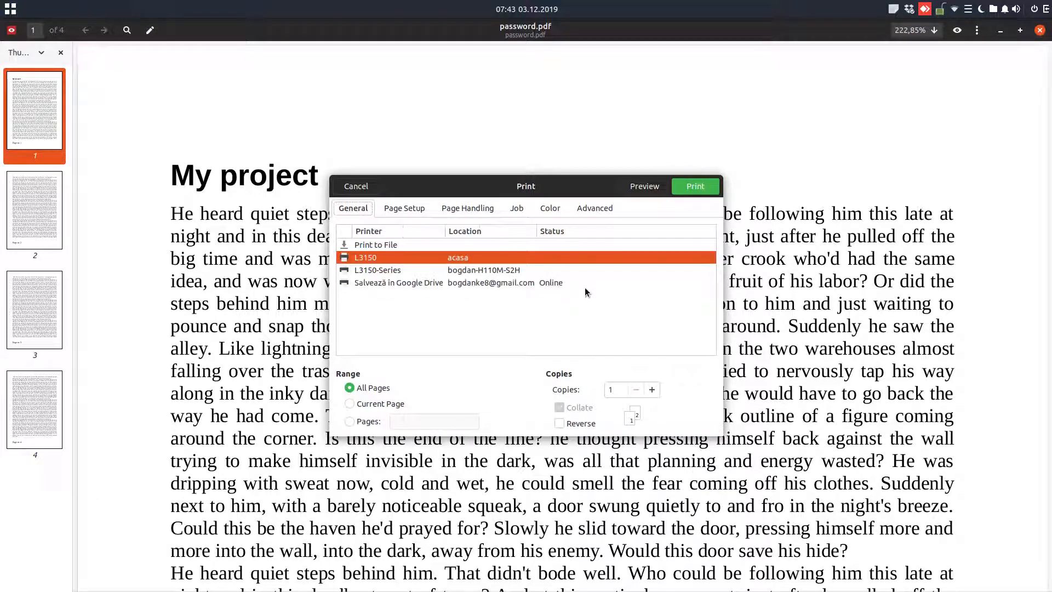
left_click(355, 186)
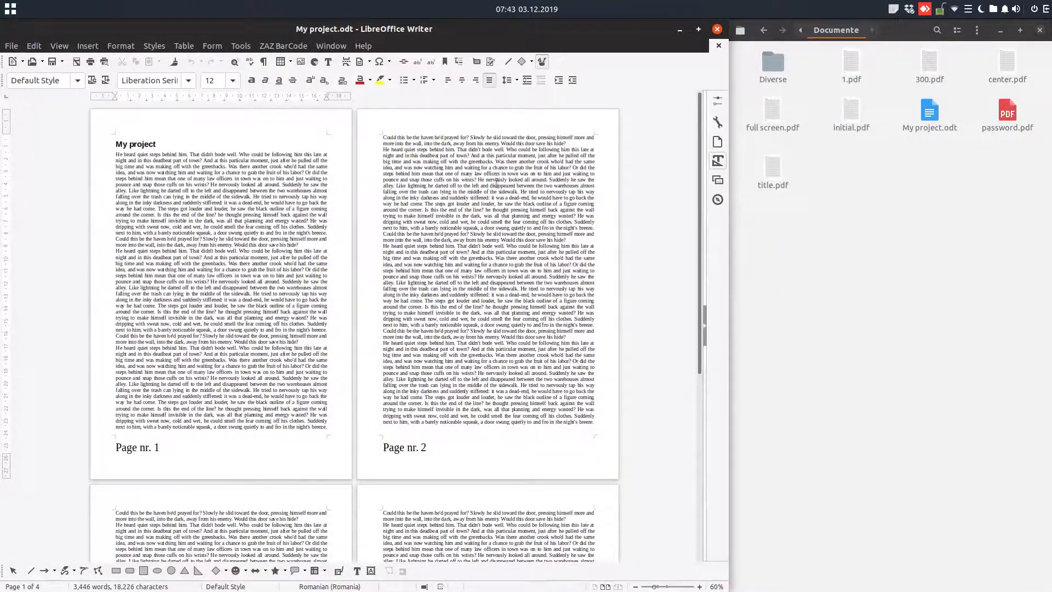
- Browse the empty Digital Signatures certificate list in PDF Options and cancel the export
left_click(11, 46)
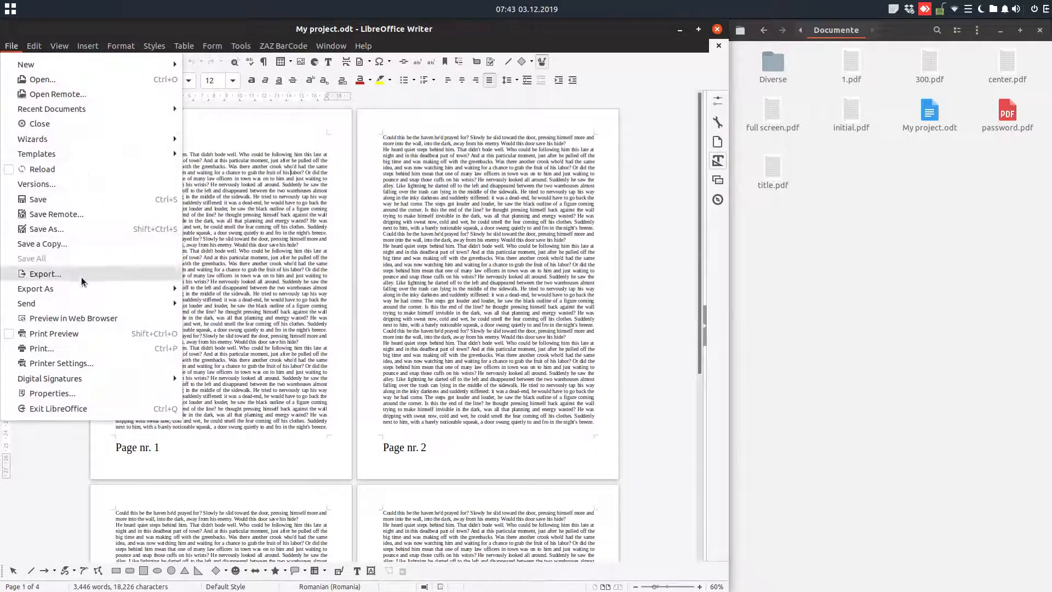
left_click(44, 274)
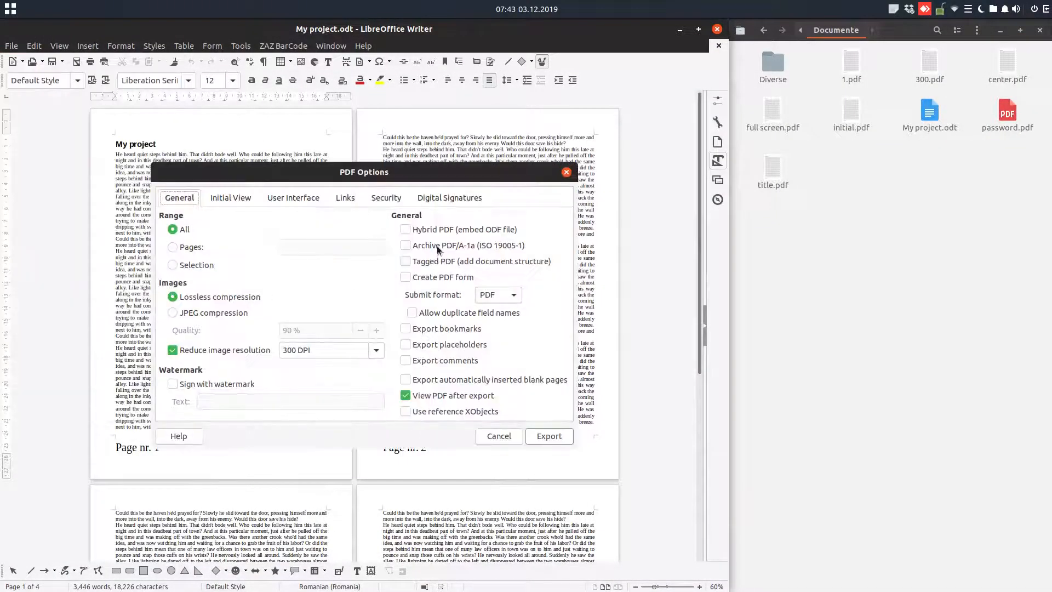
left_click(449, 197)
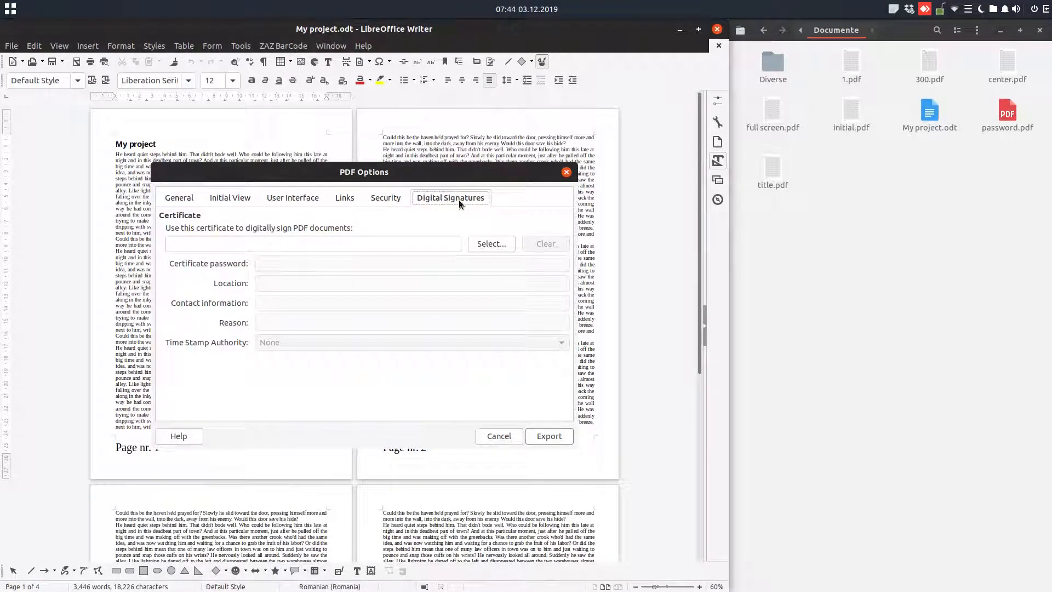
left_click(491, 243)
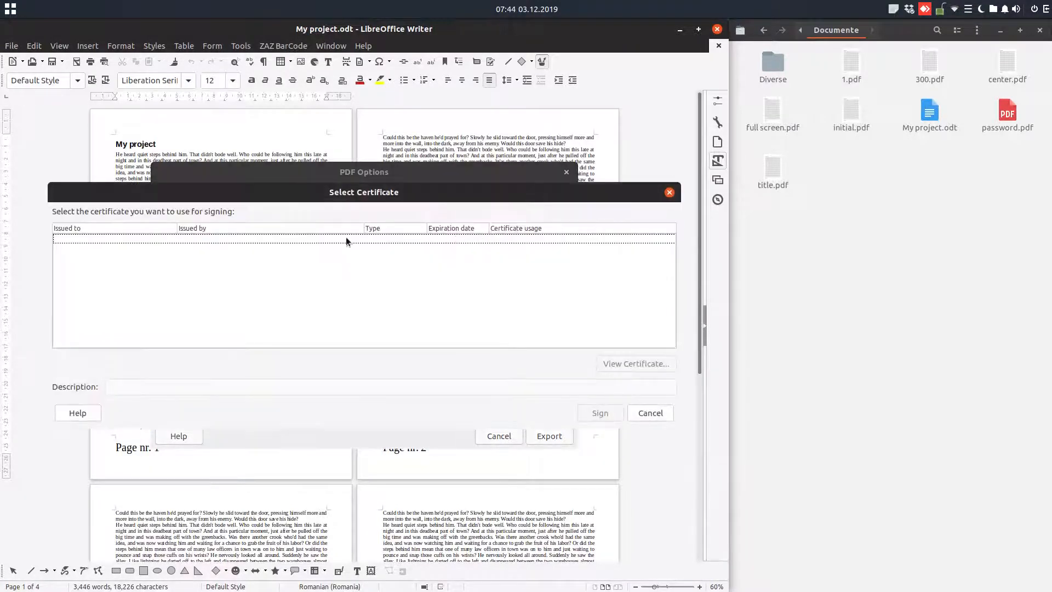
mouse_move(418, 243)
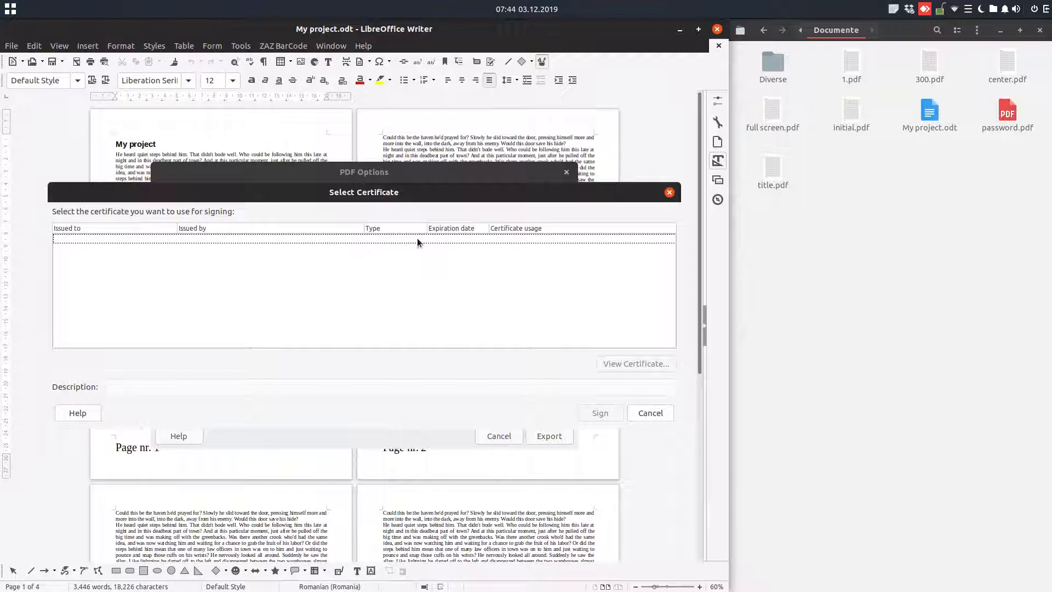
mouse_move(610, 401)
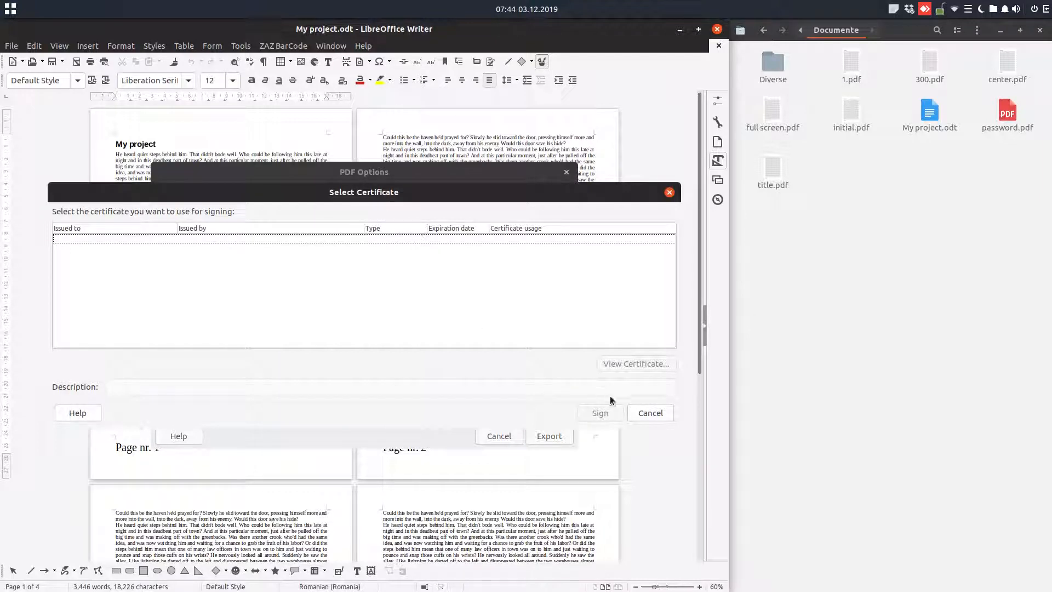
left_click(648, 413)
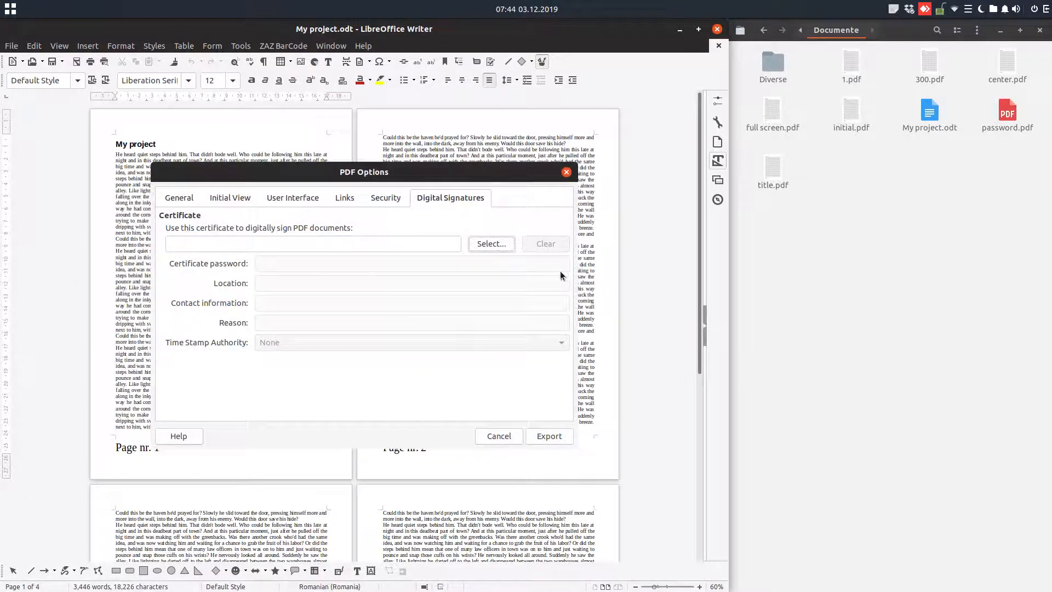
left_click(498, 436)
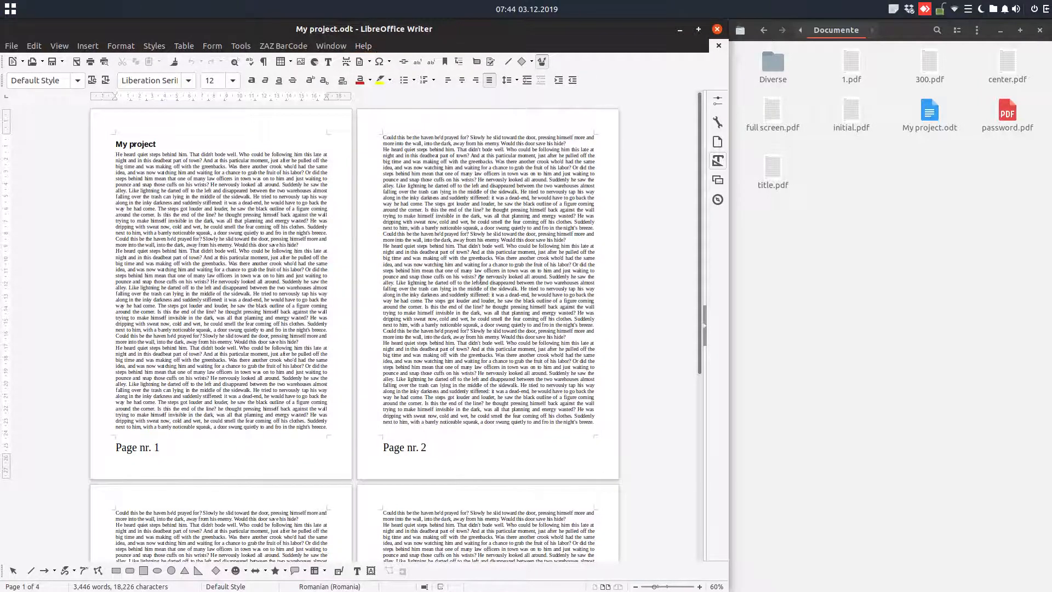
- Show the About LibreOffice window with version 6.2.7.1 details
left_click(363, 46)
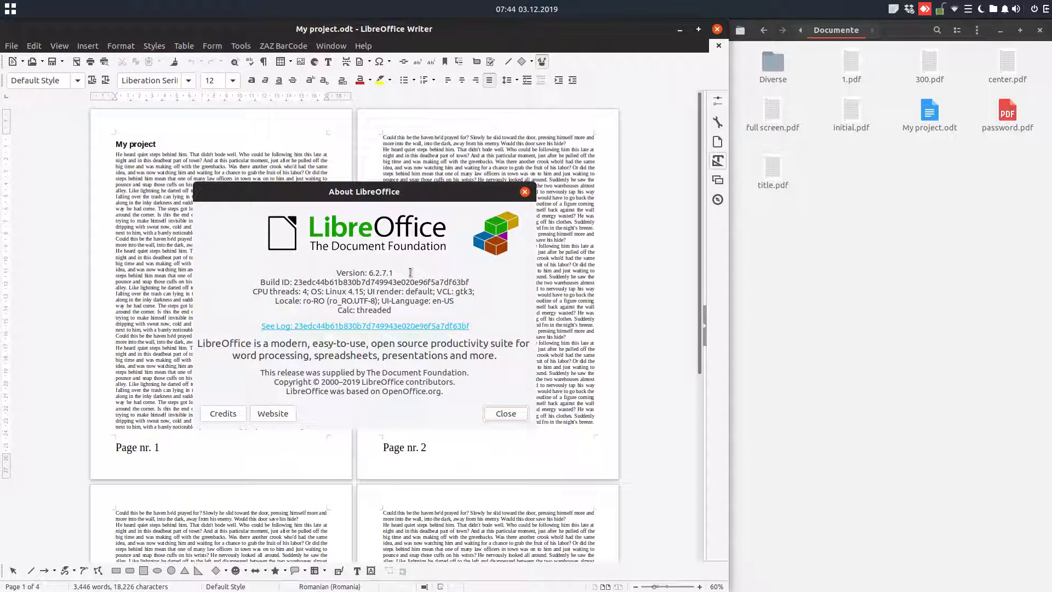